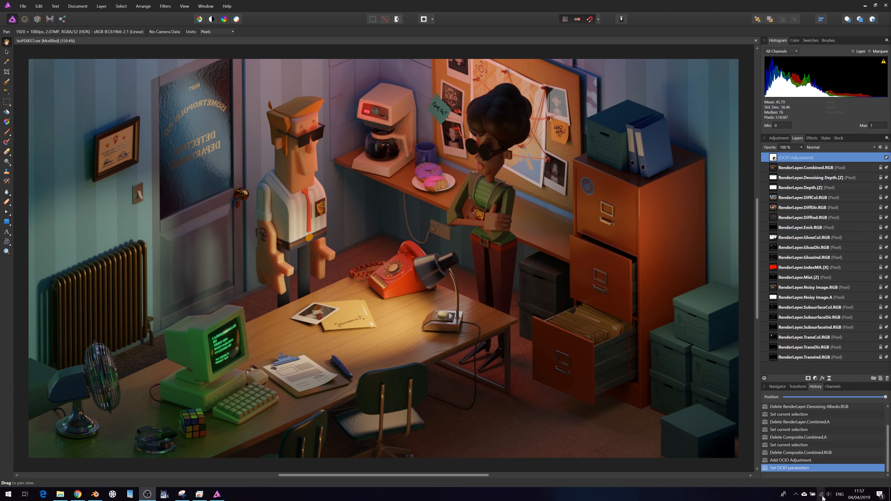
mouse_move(303, 421)
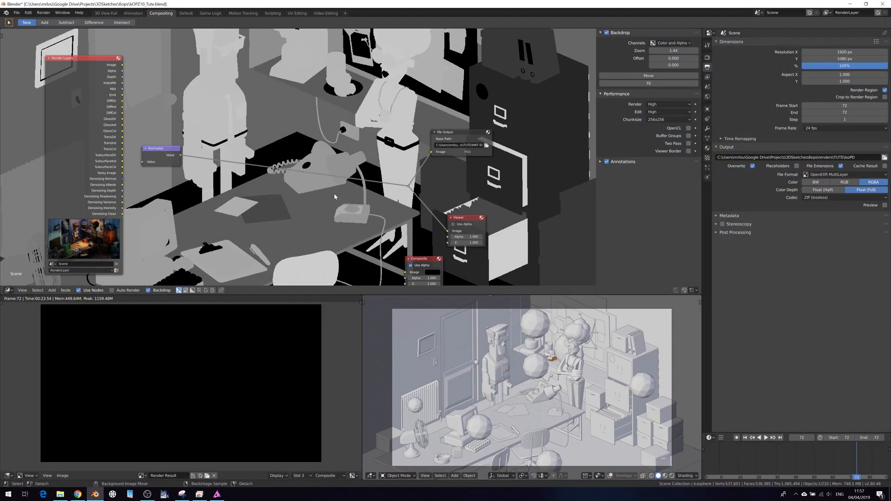
Step: Review the File Output node's PNG save settings, then return to the Default scene layout
scroll(down, 3)
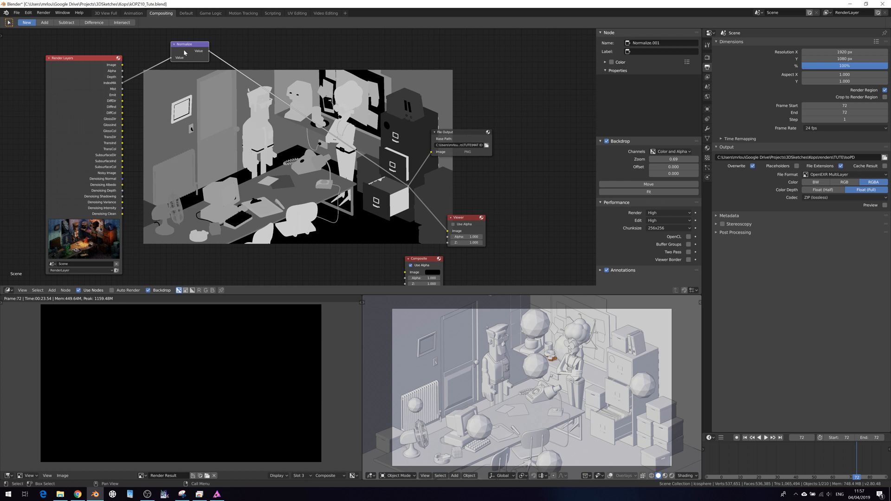
click(445, 132)
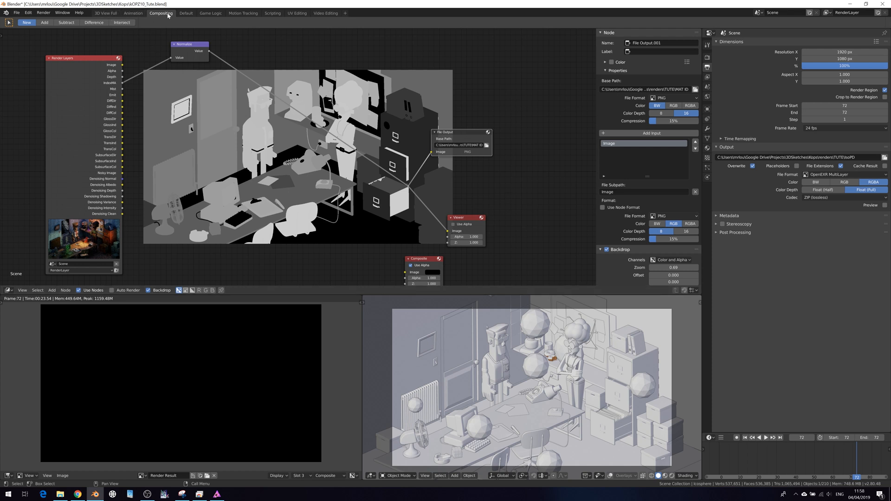
click(186, 13)
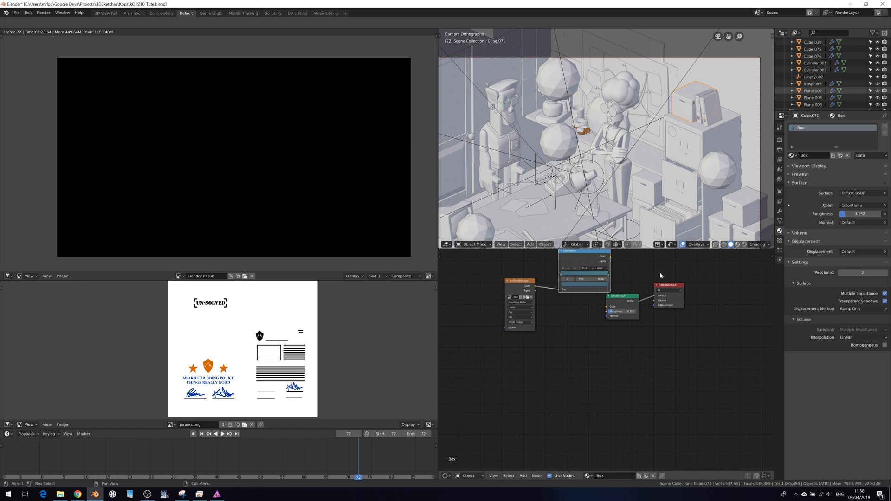
mouse_move(686, 196)
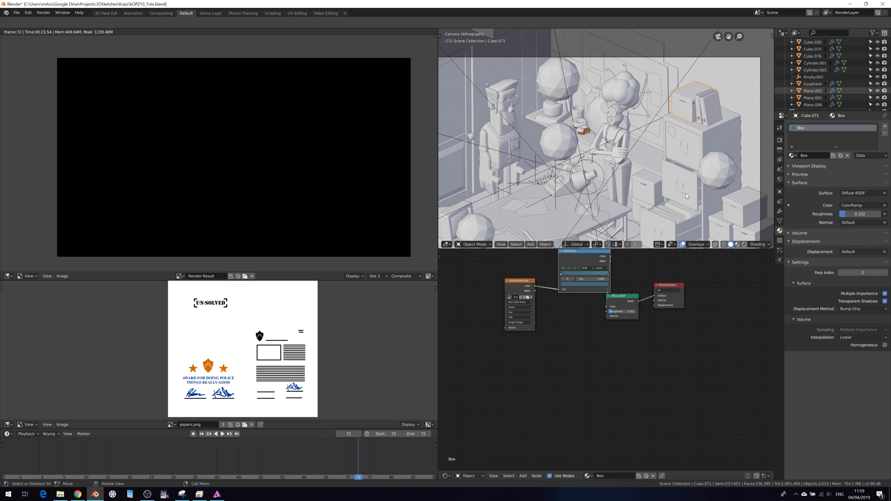
mouse_move(677, 207)
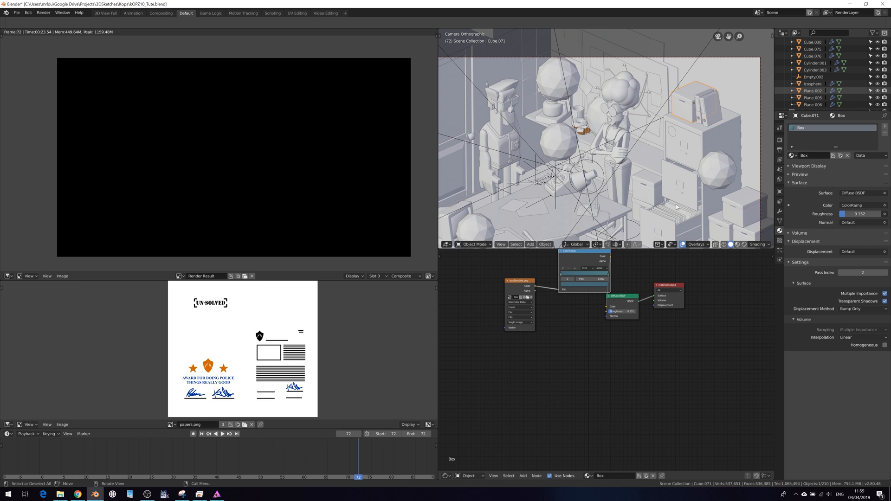
mouse_move(725, 142)
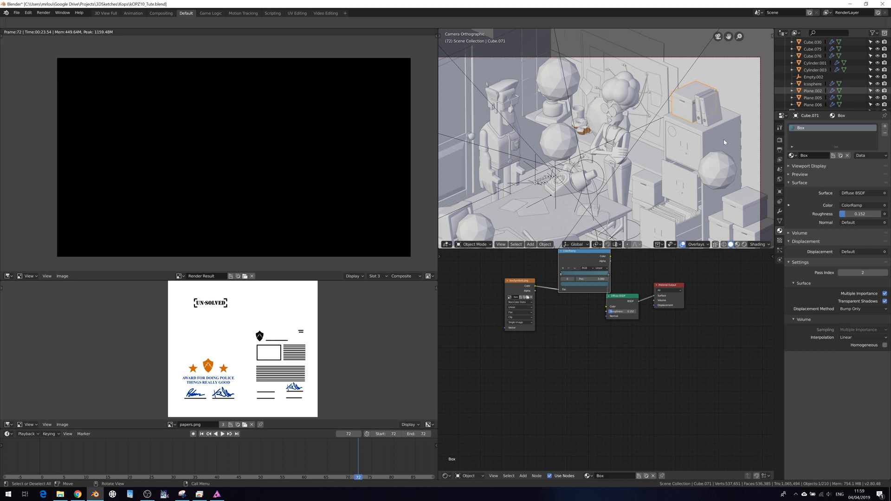
mouse_move(715, 128)
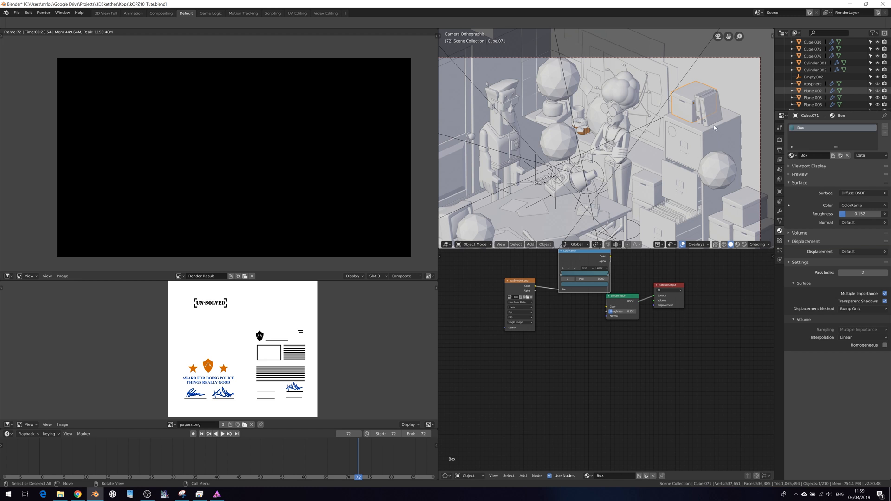
mouse_move(719, 141)
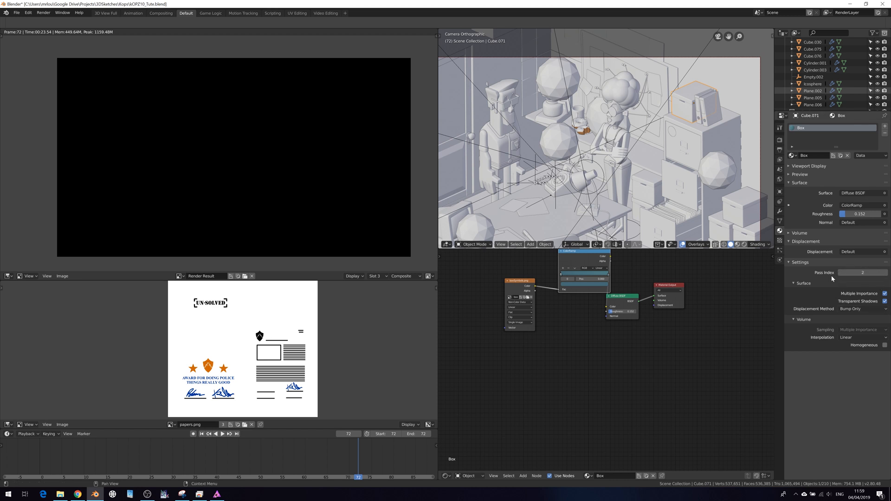
mouse_move(800, 297)
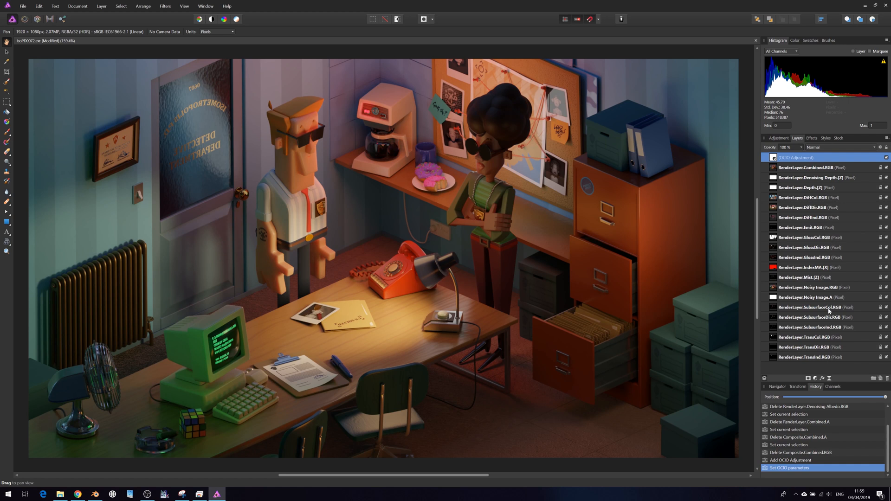
mouse_move(814, 278)
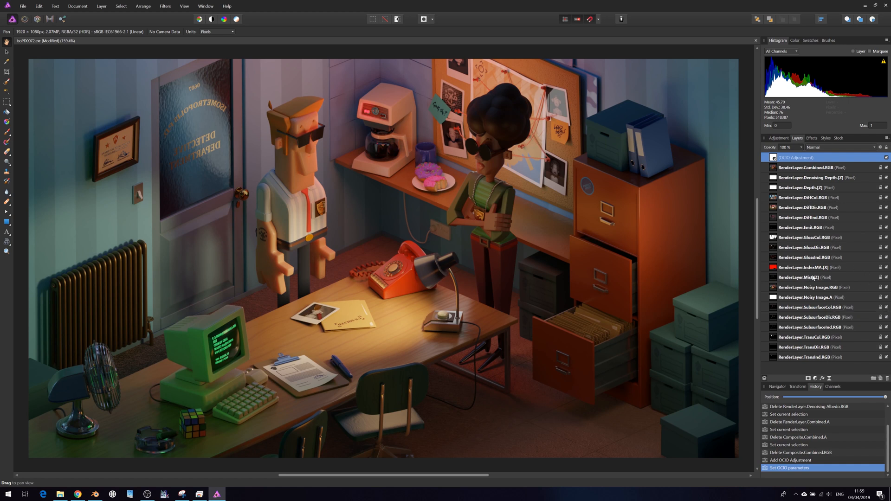
Step: Group the IndexMA, Mist and Noisy Image passes as a hidden 'Not Use' group at the bottom
click(813, 298)
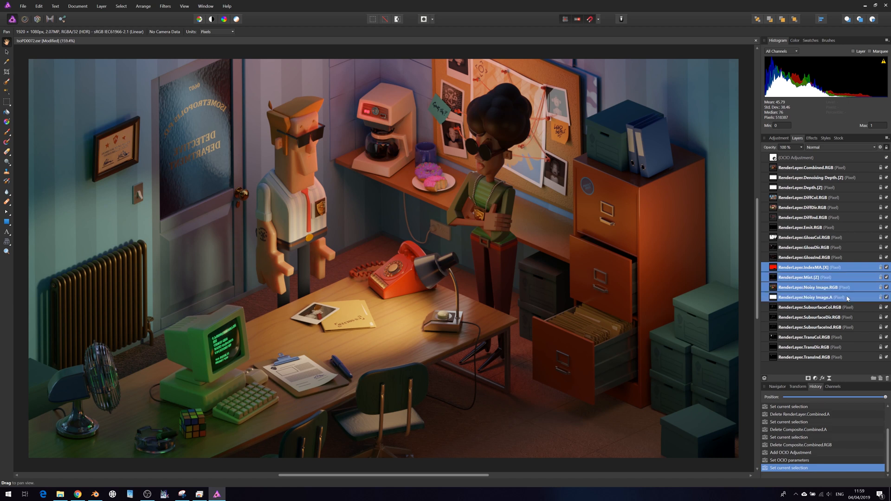
mouse_move(822, 284)
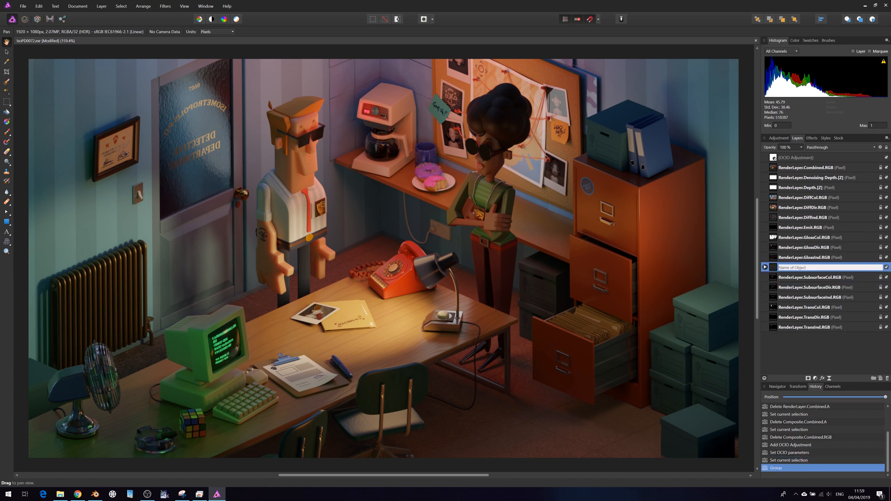
text(Not Use)
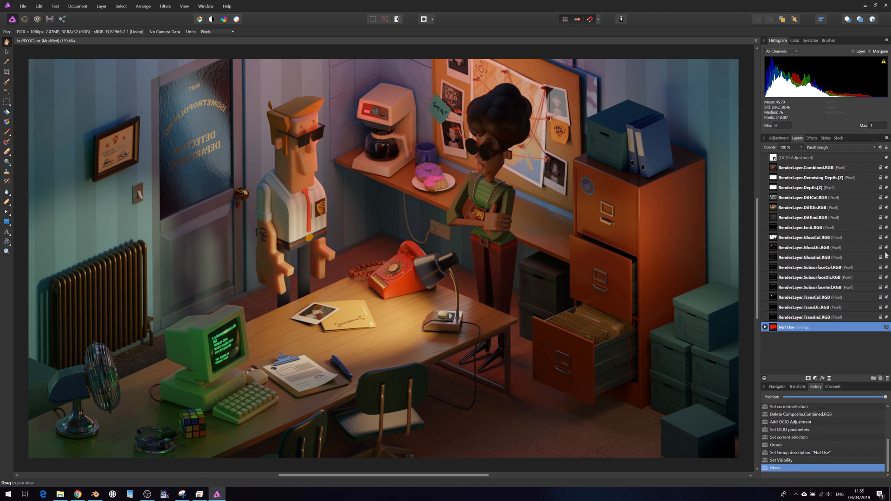
click(813, 167)
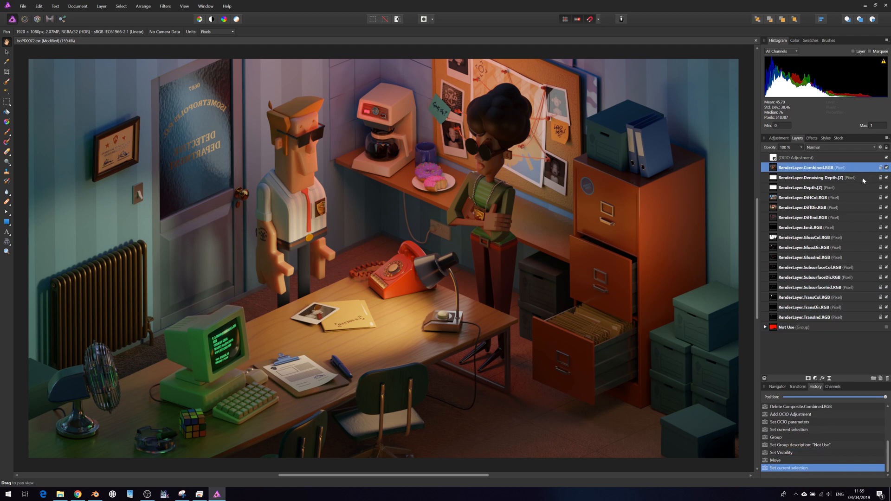
click(806, 186)
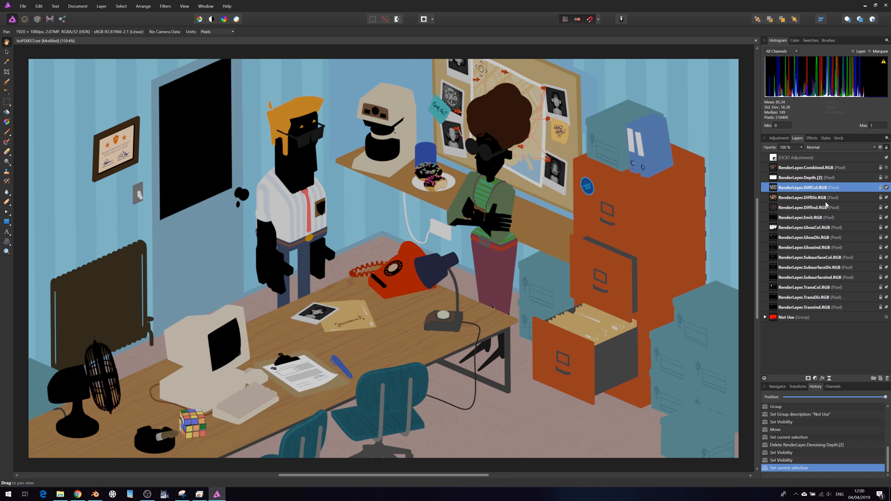
mouse_move(825, 194)
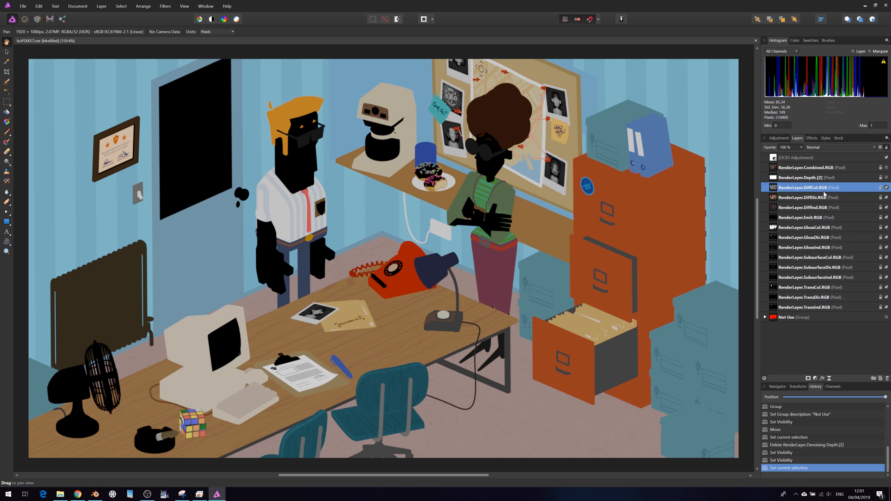
Step: Group the gloss passes and the diffuse passes, naming the latter 'Diffuse', leaving emission separate
click(813, 228)
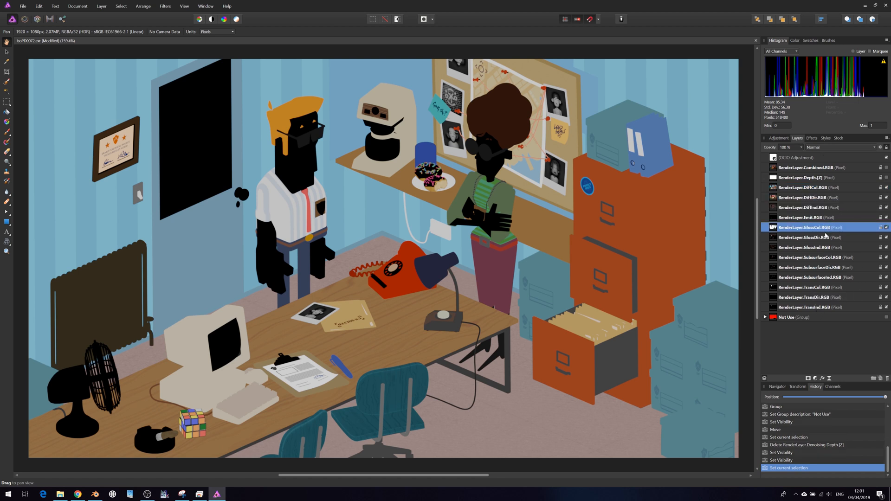
click(813, 247)
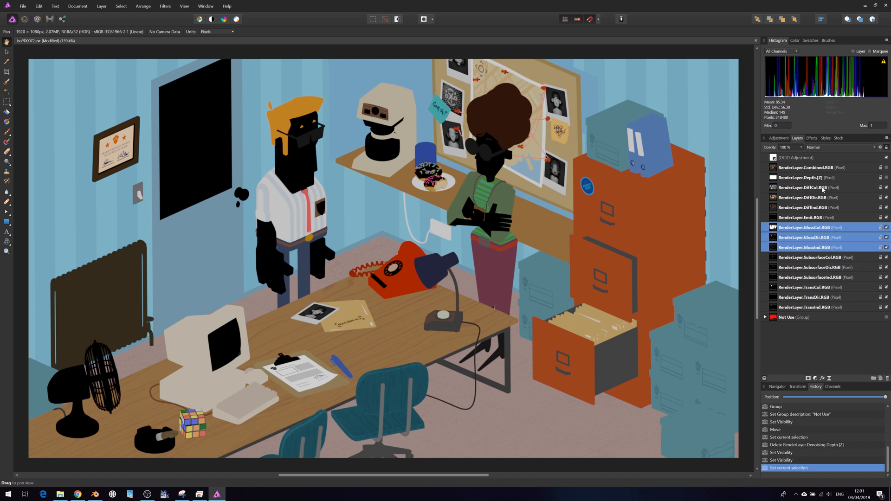
click(813, 186)
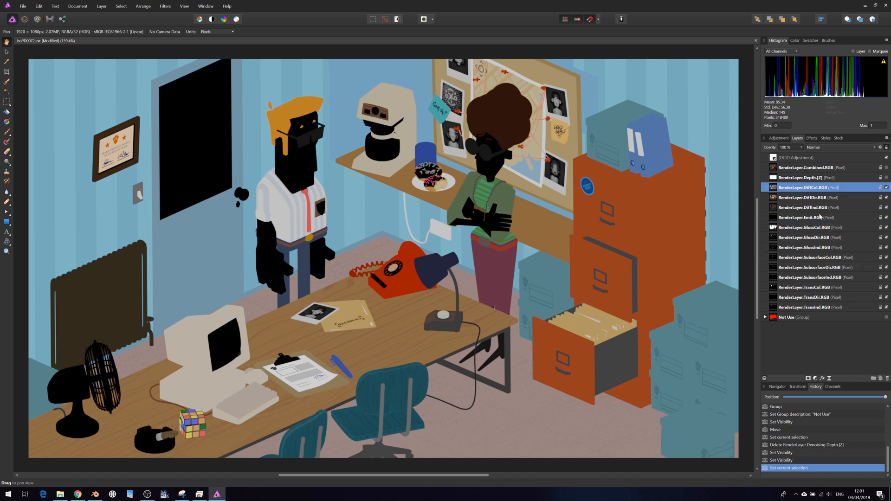
click(813, 207)
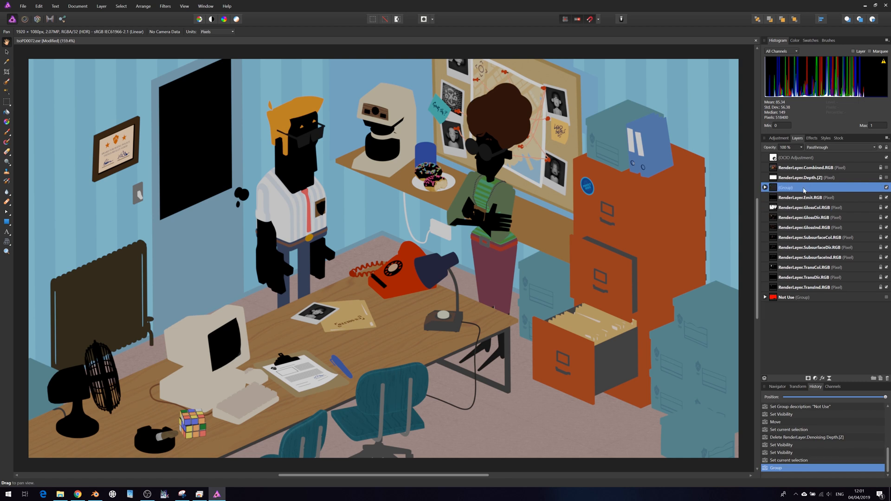
double_click(796, 188)
text(Diffuse)
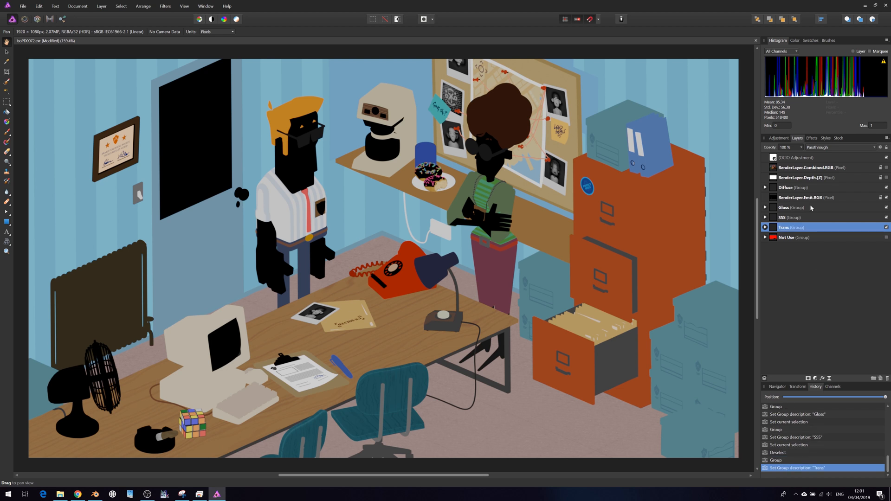
click(804, 196)
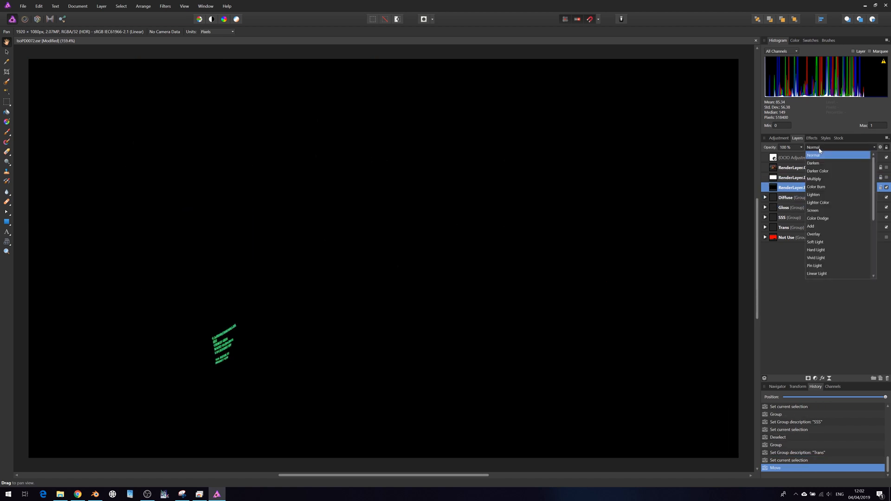
Step: Set the emission pass to Add and move the Trans group above Diffuse, expanded
click(811, 227)
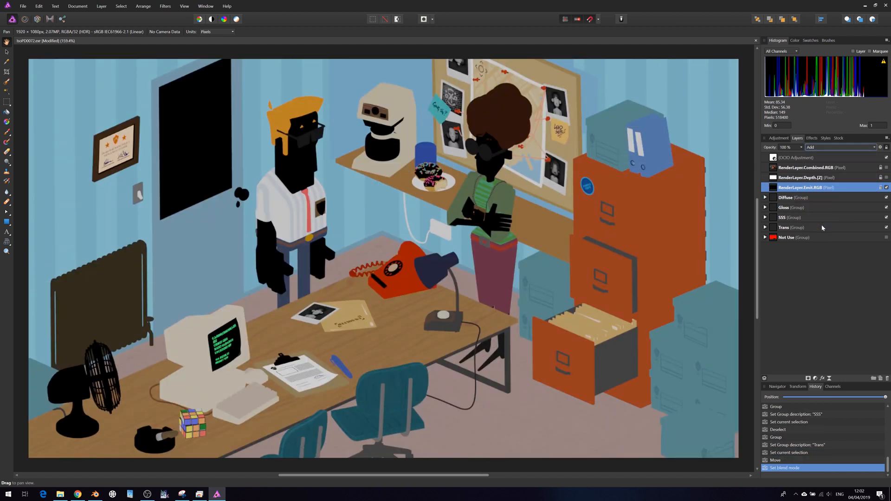
click(792, 227)
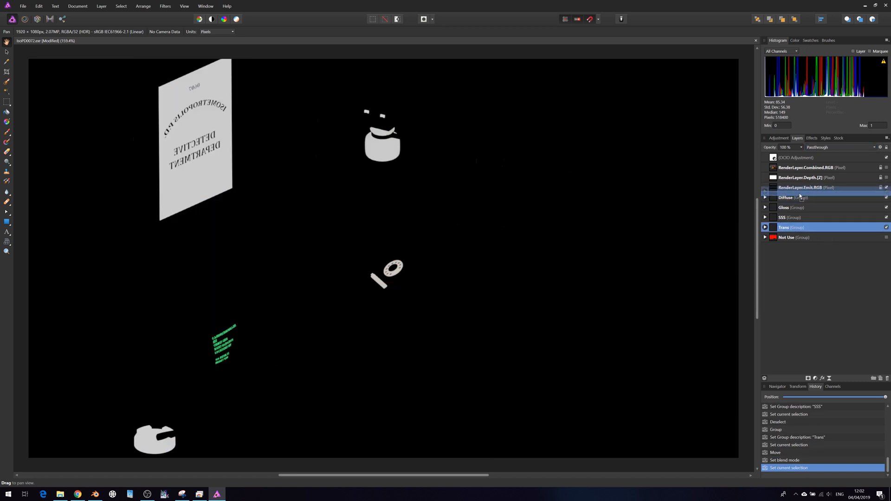
drag(790, 228, 790, 197)
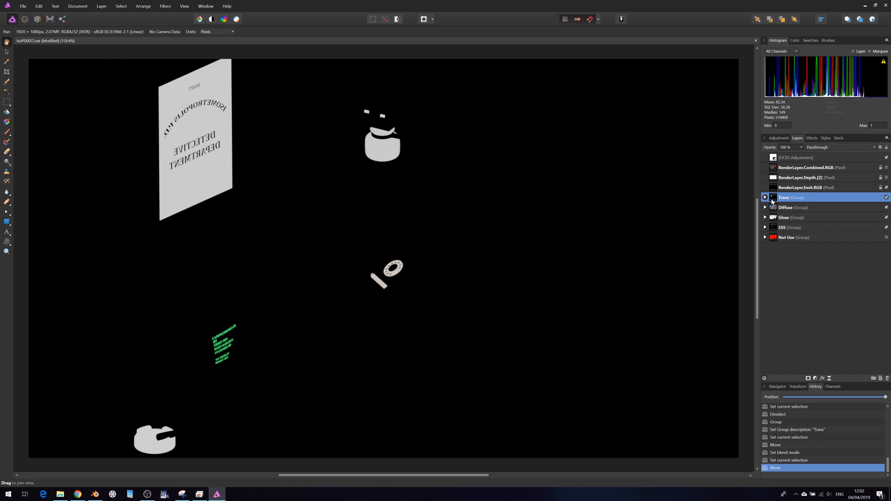
click(814, 167)
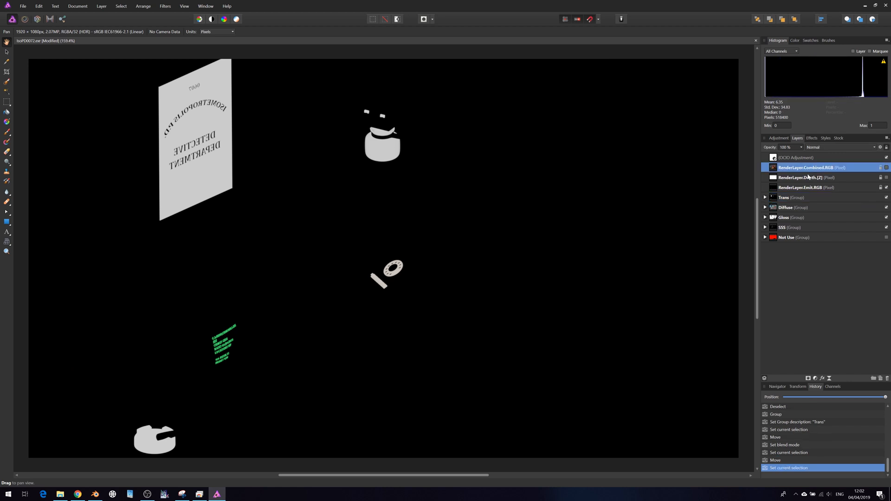
click(786, 197)
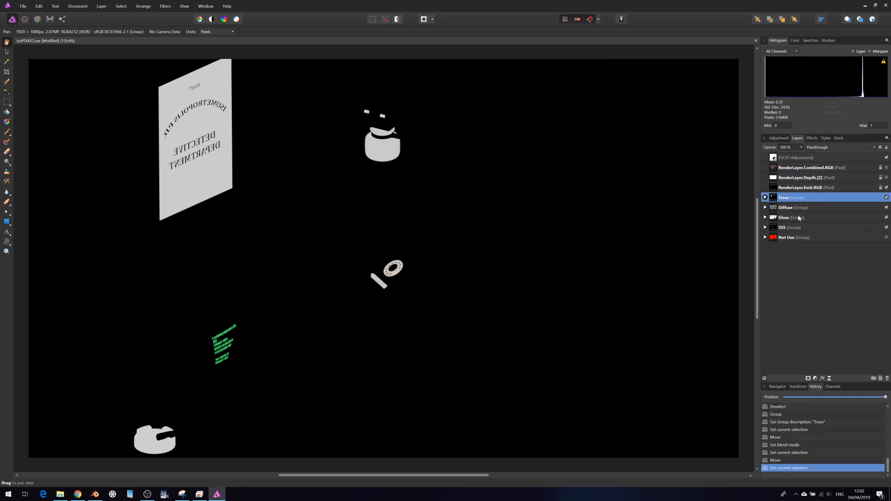
click(838, 147)
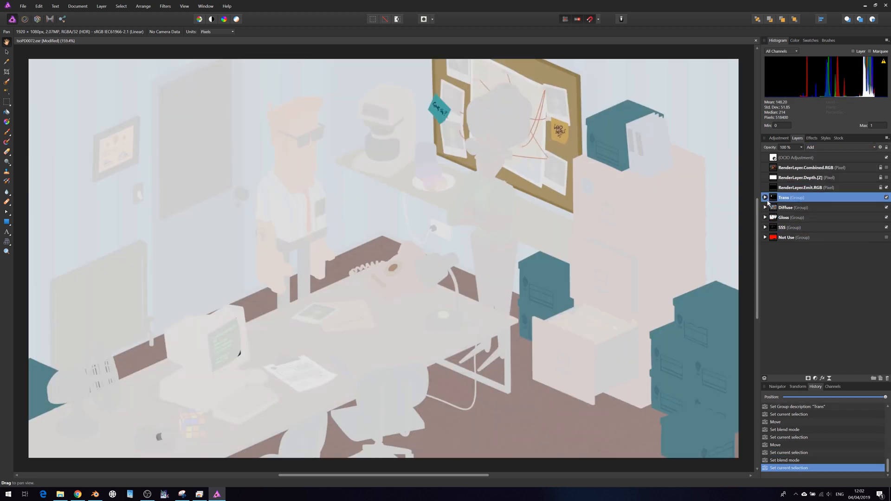
click(765, 197)
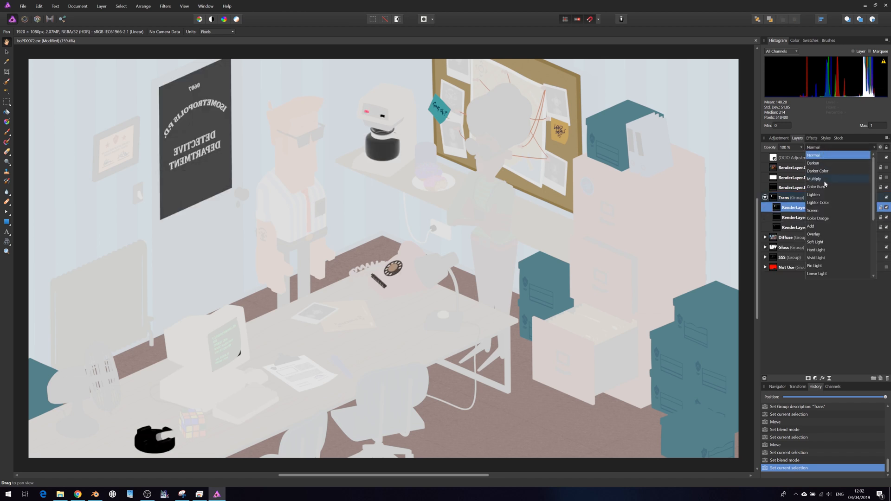
Step: Set transmission and diffuse colour passes to Multiply and their direct passes to Add
click(814, 178)
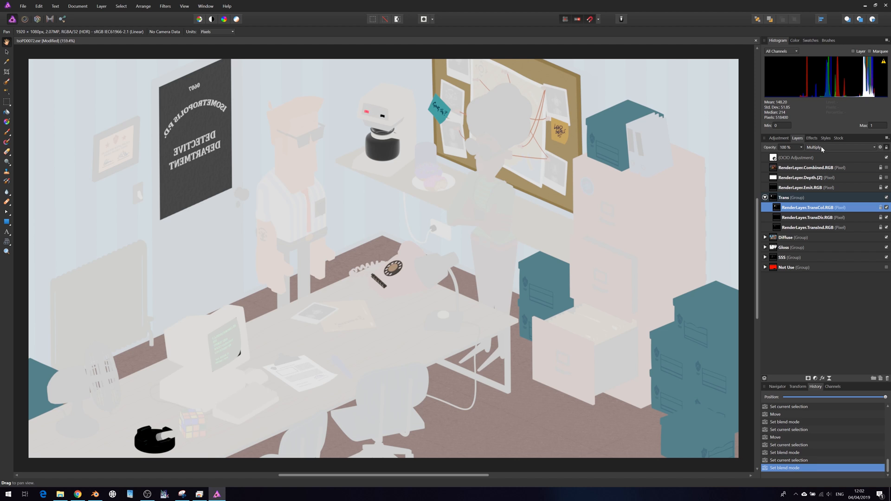
click(841, 147)
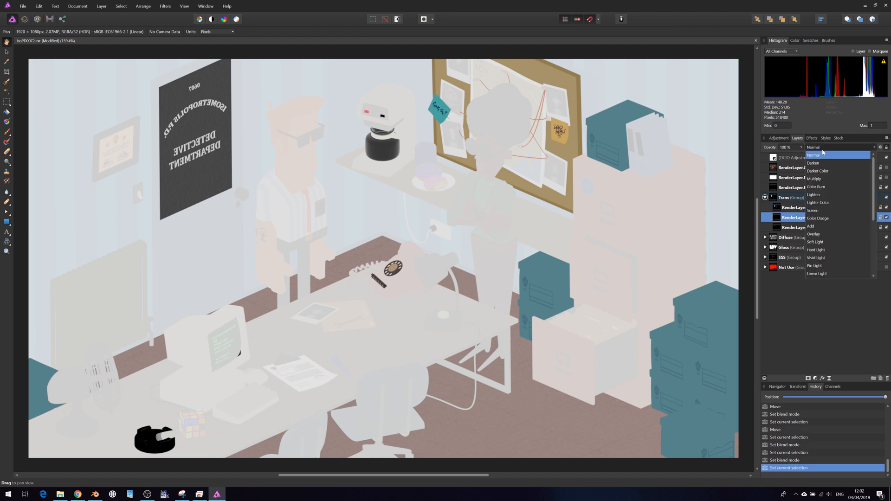
click(811, 226)
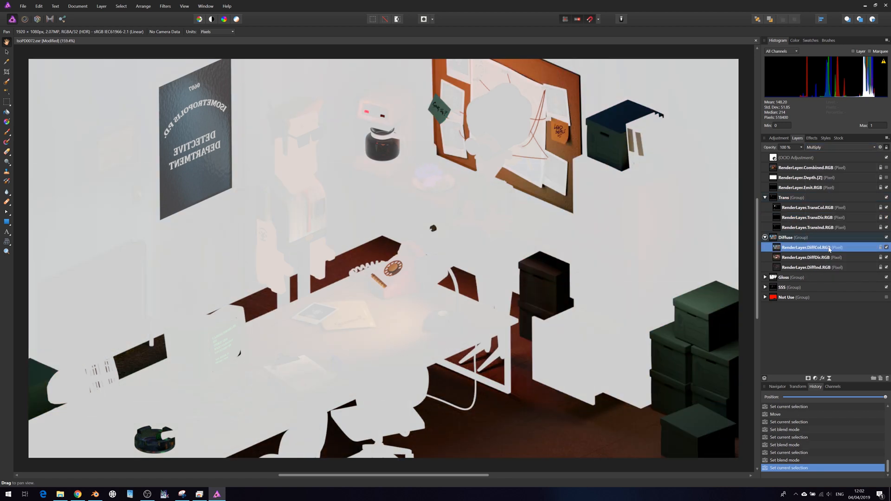
click(841, 147)
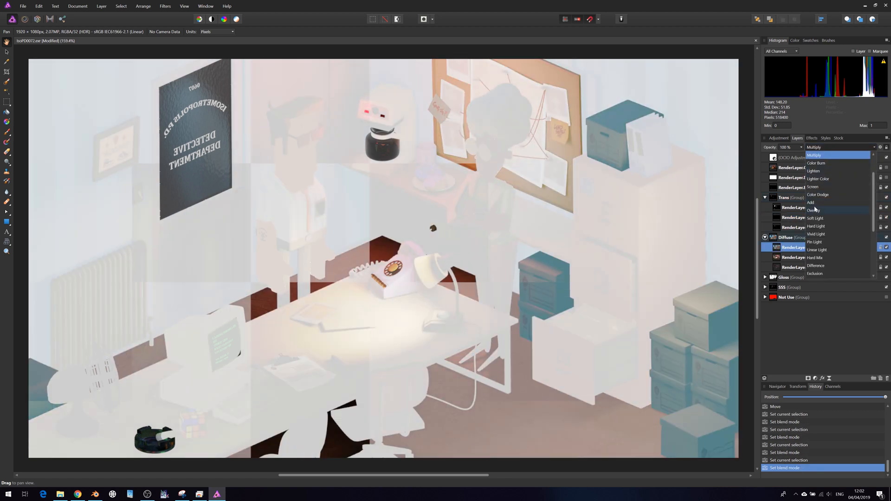
click(811, 202)
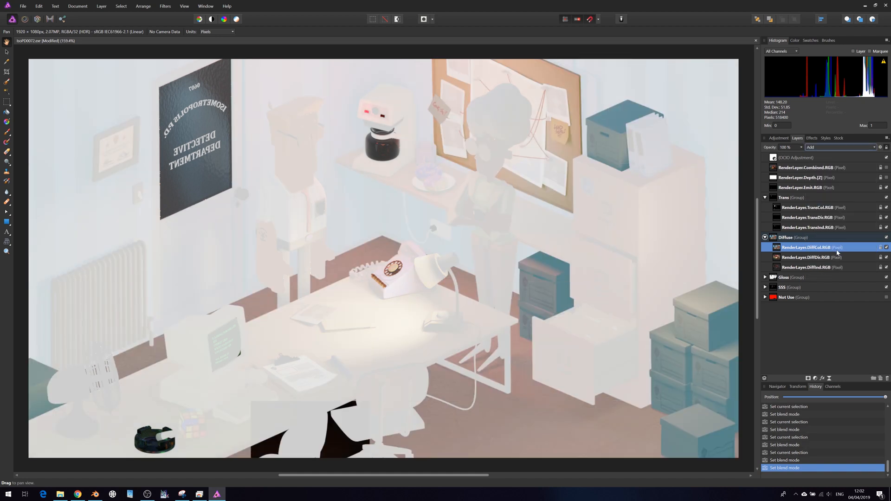
click(839, 147)
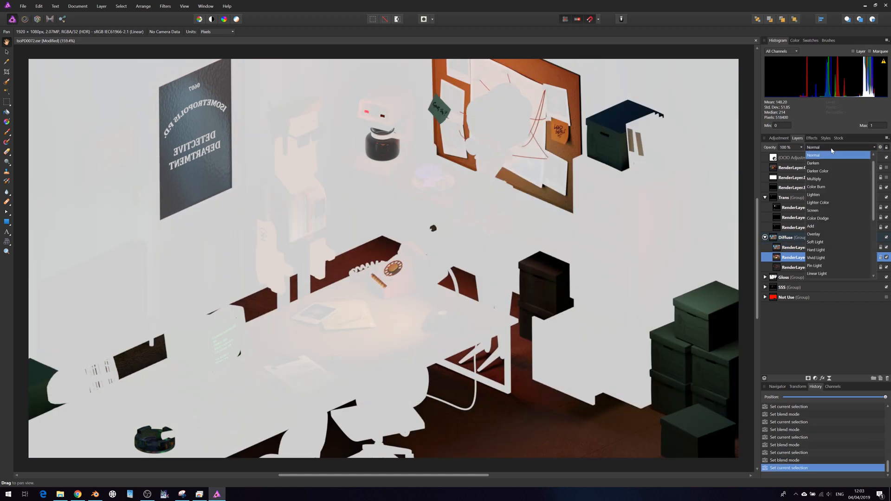
click(811, 227)
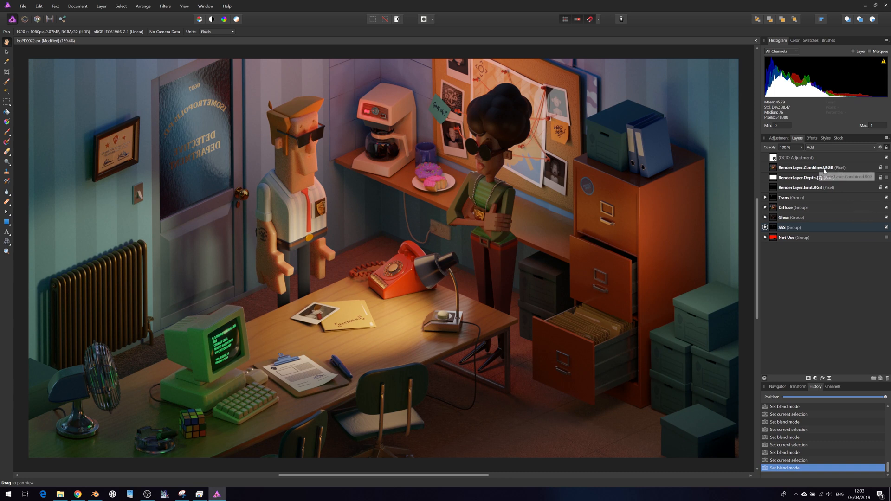
click(886, 167)
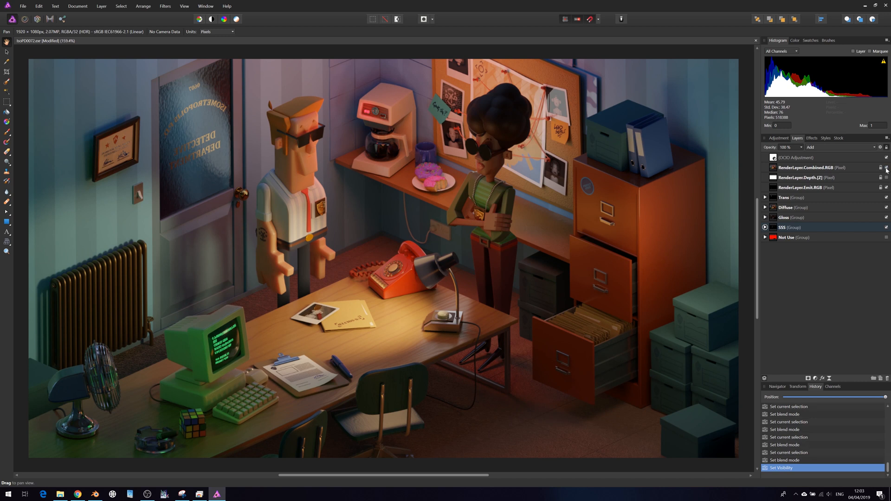
click(807, 167)
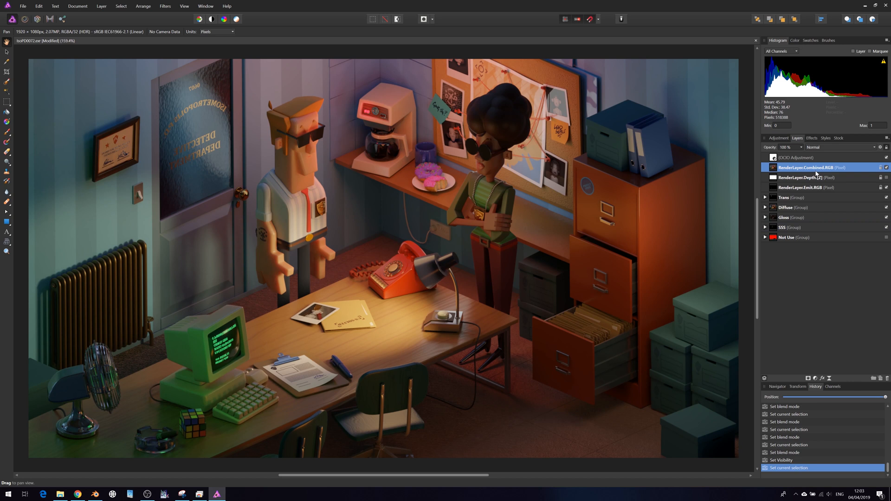
mouse_move(828, 192)
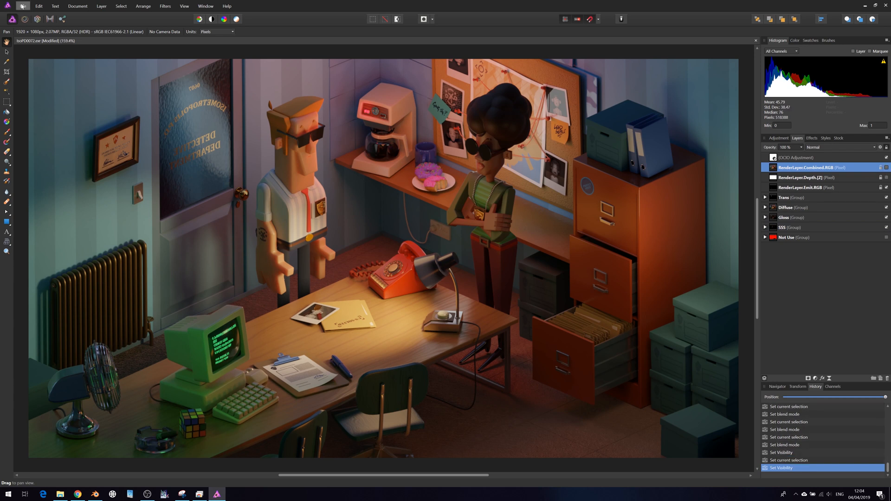
Step: Bring image0072.png into the composite as a hidden layer named Selector
click(22, 7)
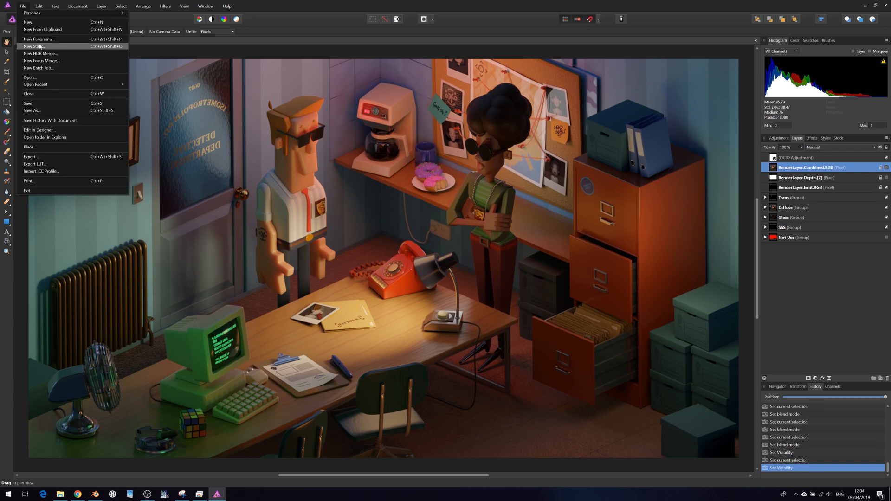
click(29, 77)
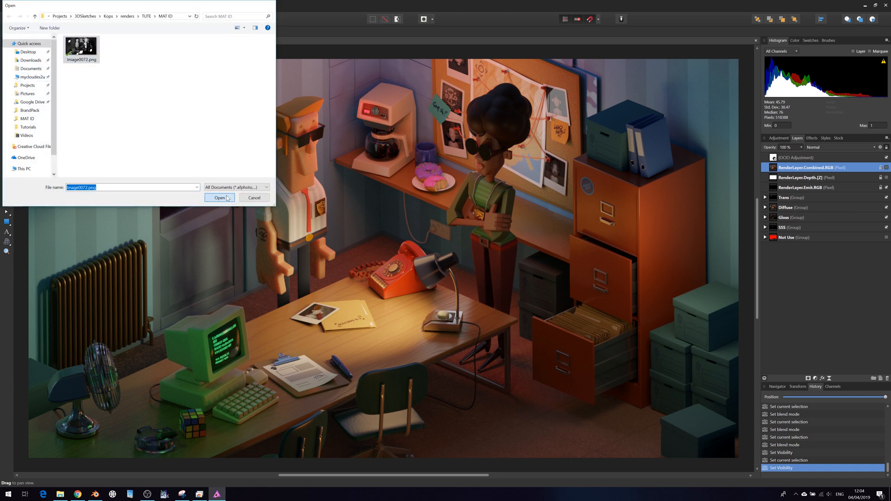
click(219, 197)
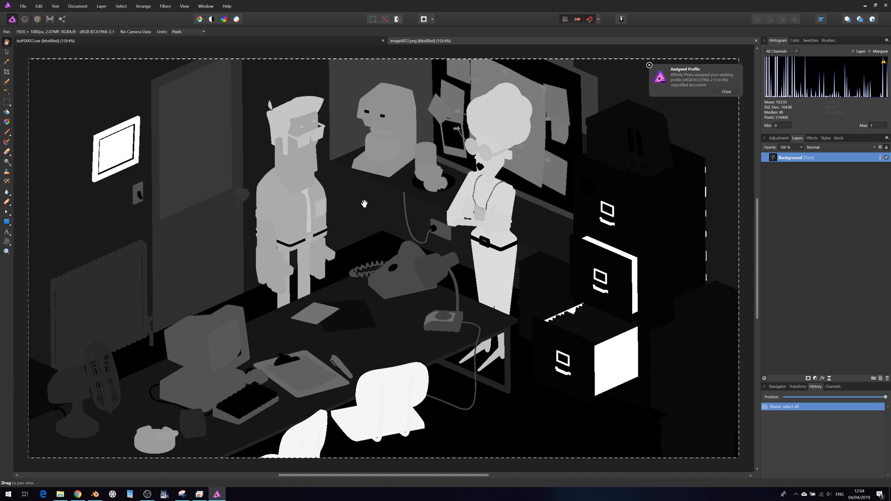
mouse_move(101, 47)
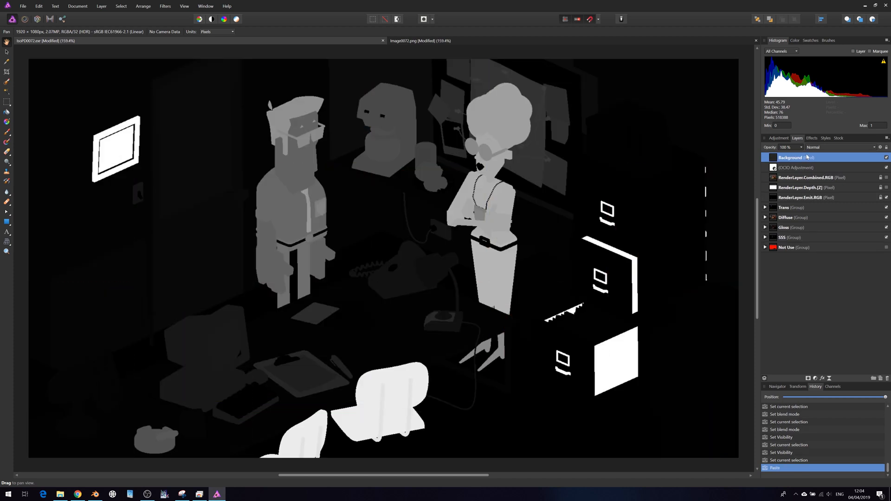
double_click(790, 158)
text(Selector)
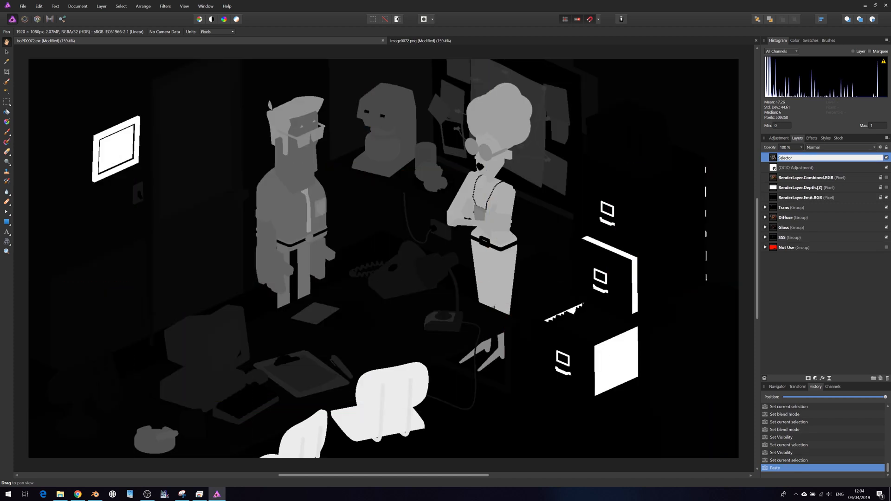
click(886, 157)
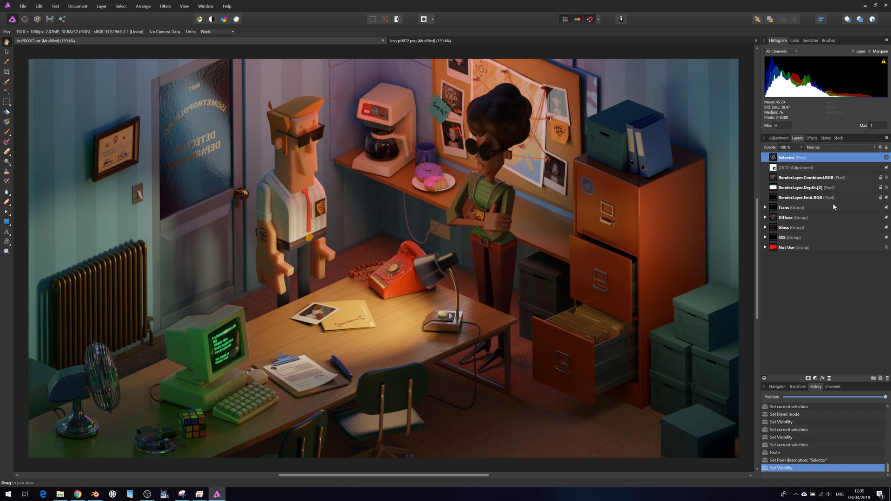
mouse_move(677, 285)
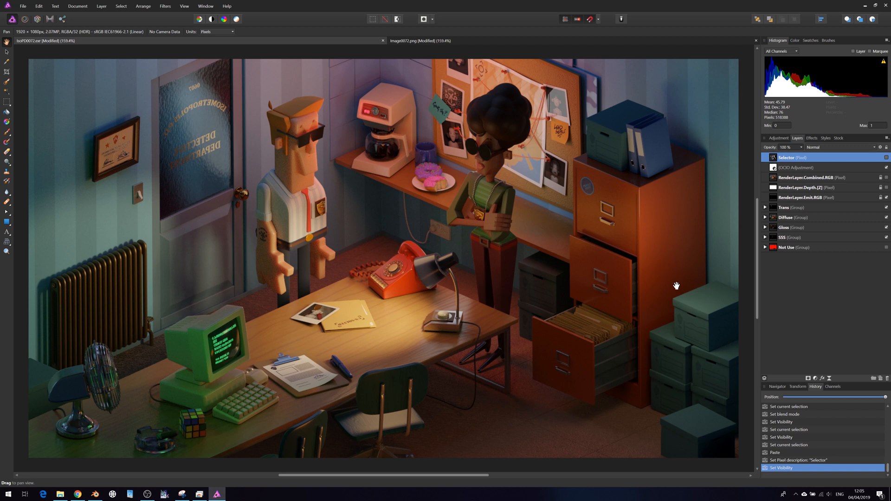
mouse_move(621, 307)
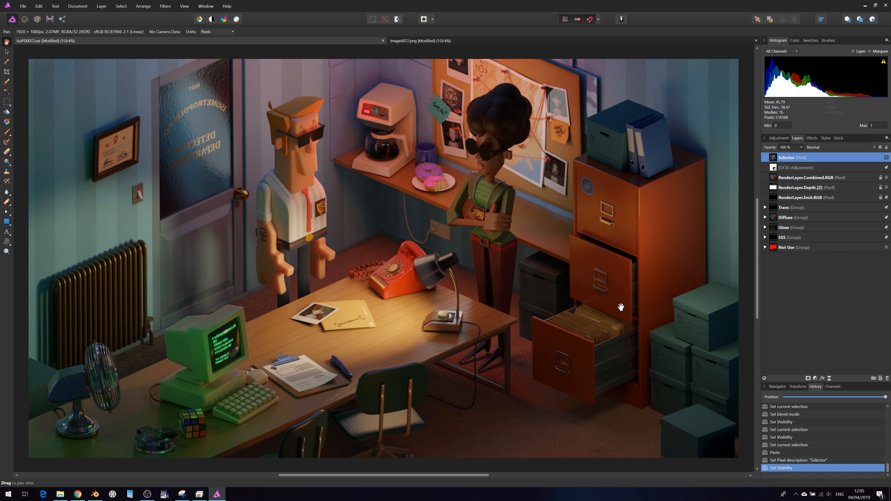
mouse_move(595, 196)
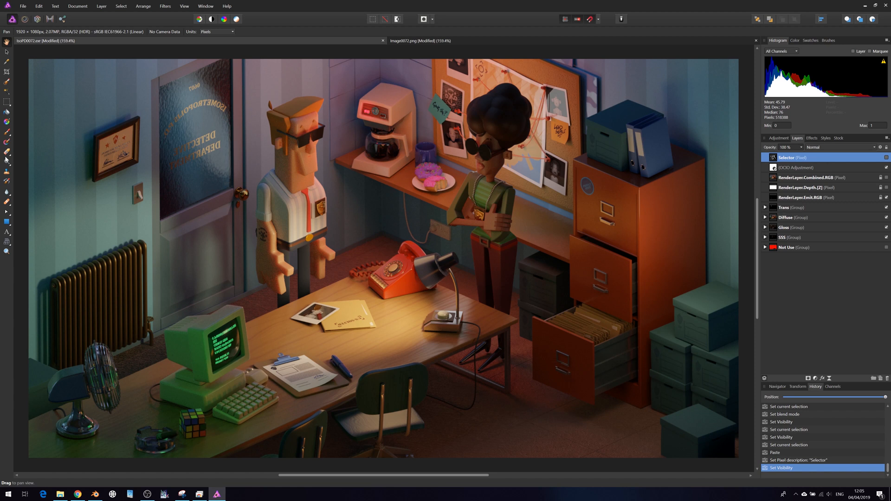
mouse_move(7, 90)
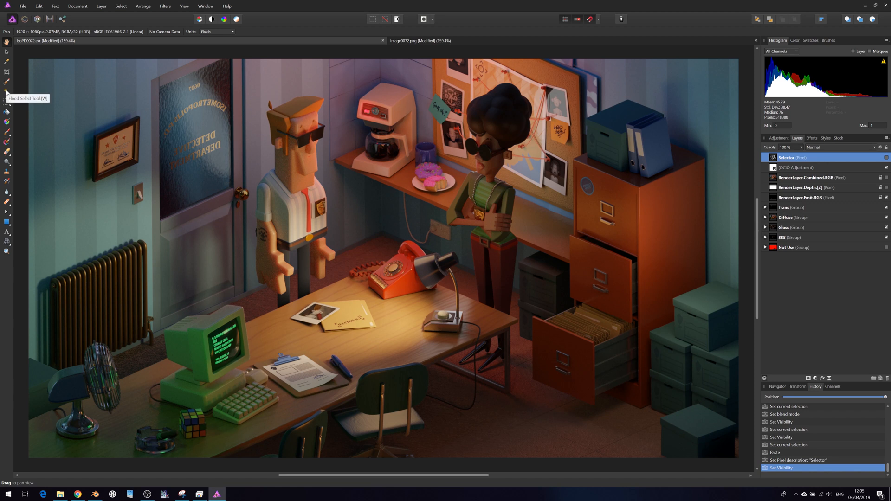
Step: Flood-select the filing cabinet from the Selector mask at tolerance 0, targeting the diffuse colour pass
click(8, 91)
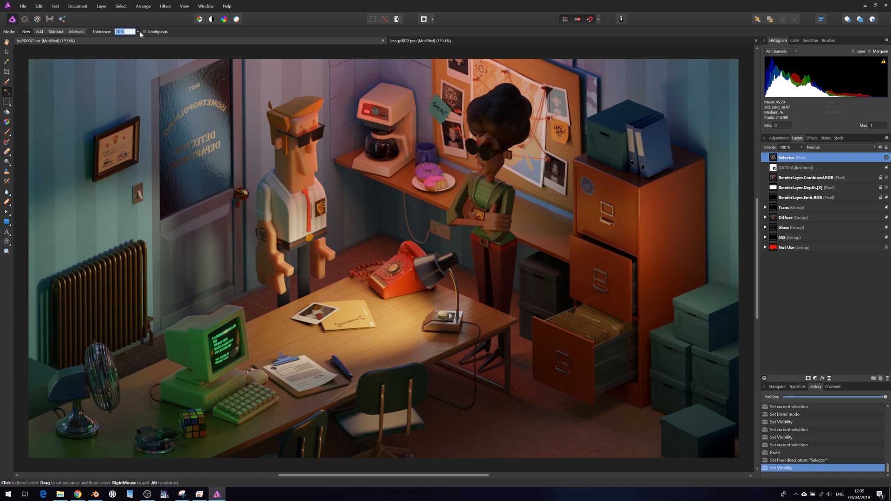
click(137, 32)
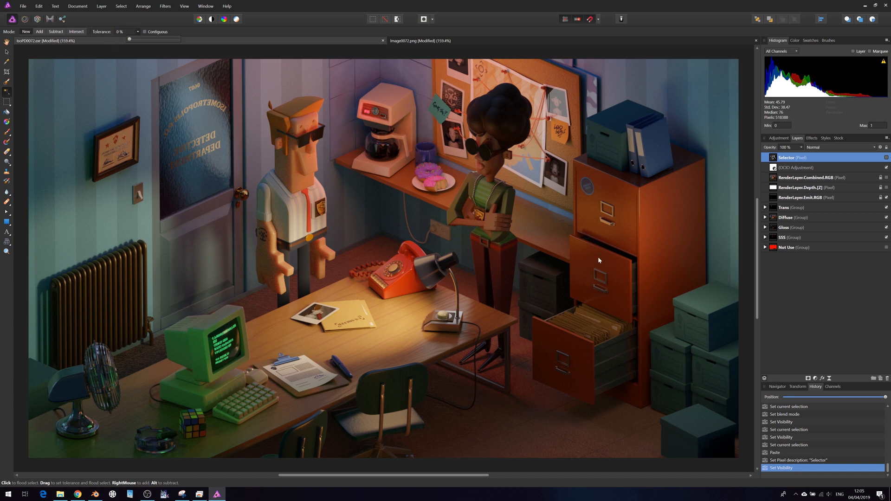
mouse_move(650, 219)
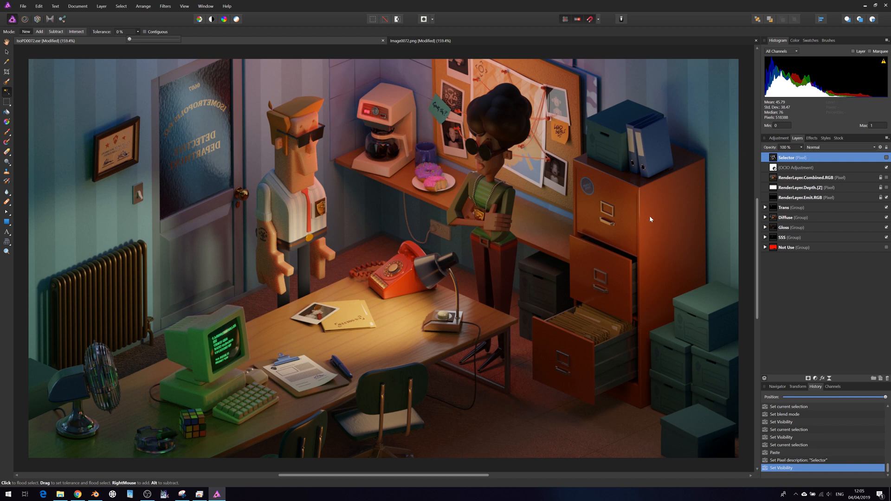
click(663, 229)
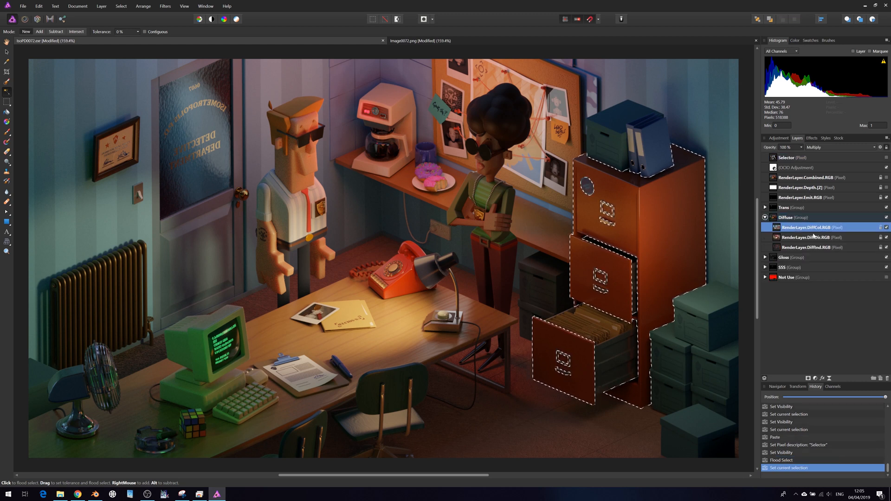
click(815, 378)
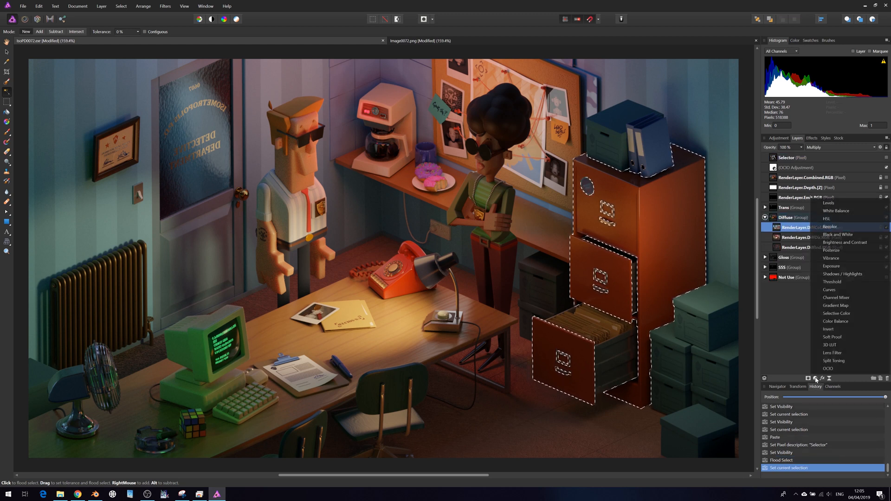
Step: Apply an HSL adjustment shifting the cabinet's hue about 53° from purple to pink
click(829, 218)
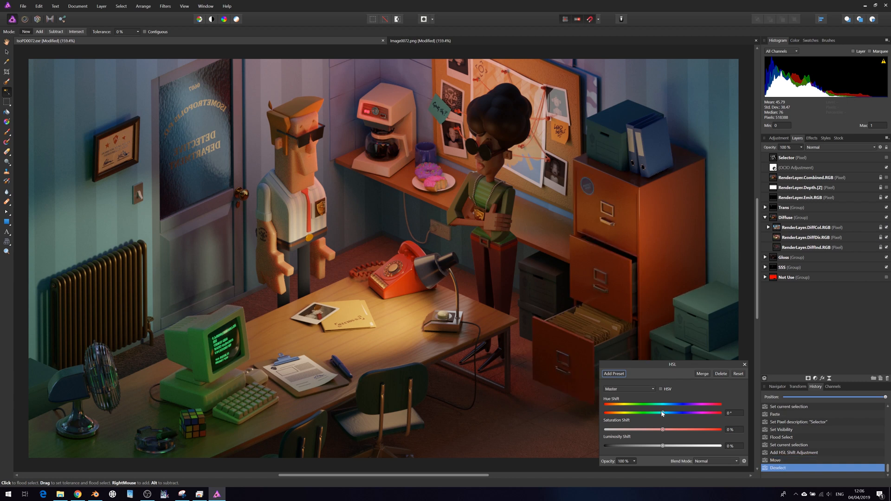
drag(661, 413, 631, 413)
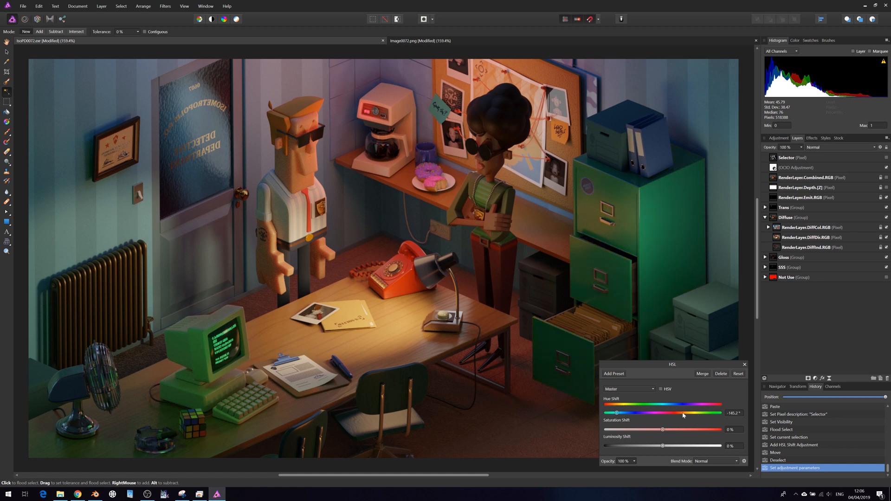
drag(617, 413, 691, 412)
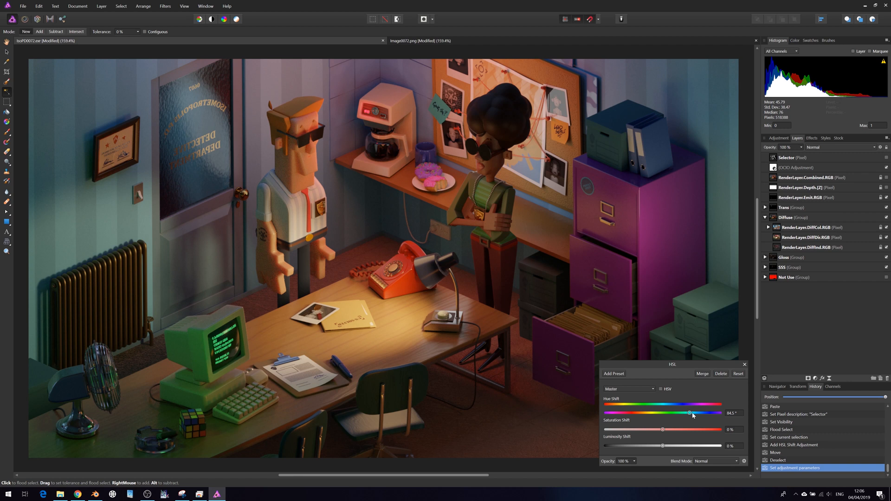
drag(690, 413, 680, 414)
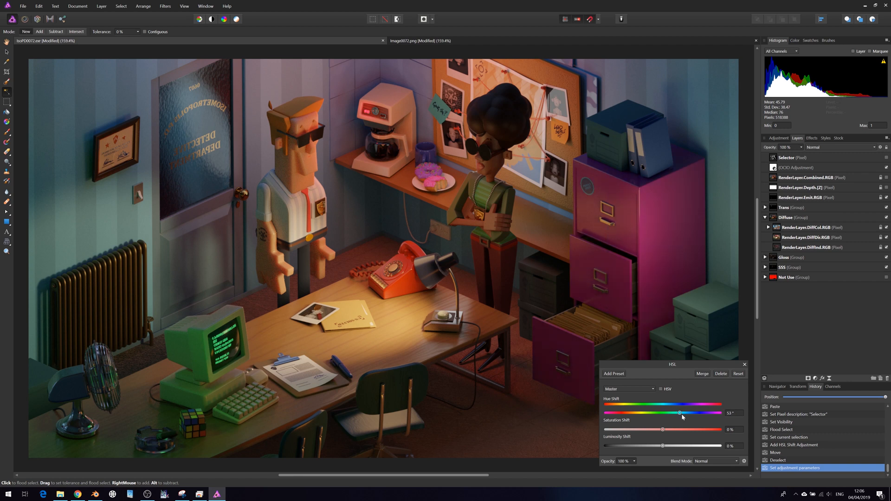
click(743, 364)
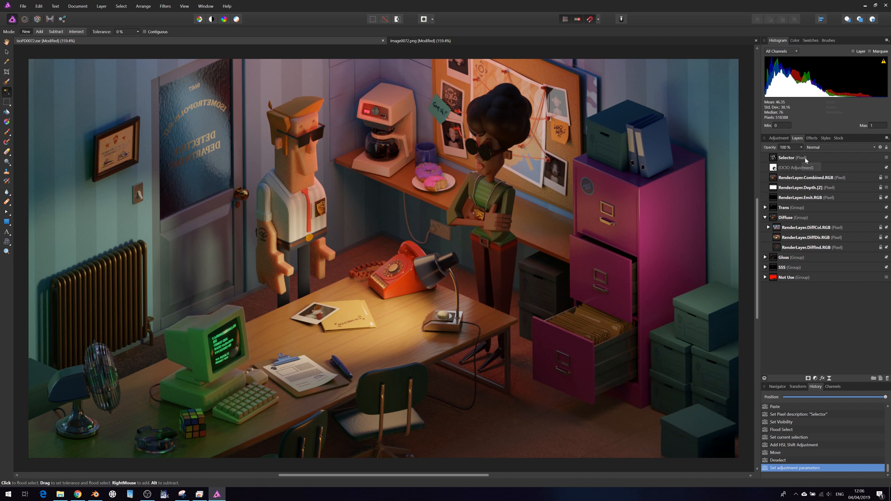
Step: Flood-select the table from the Selector layer and raise an Exposure adjustment on the Gloss pass to about 2
click(793, 158)
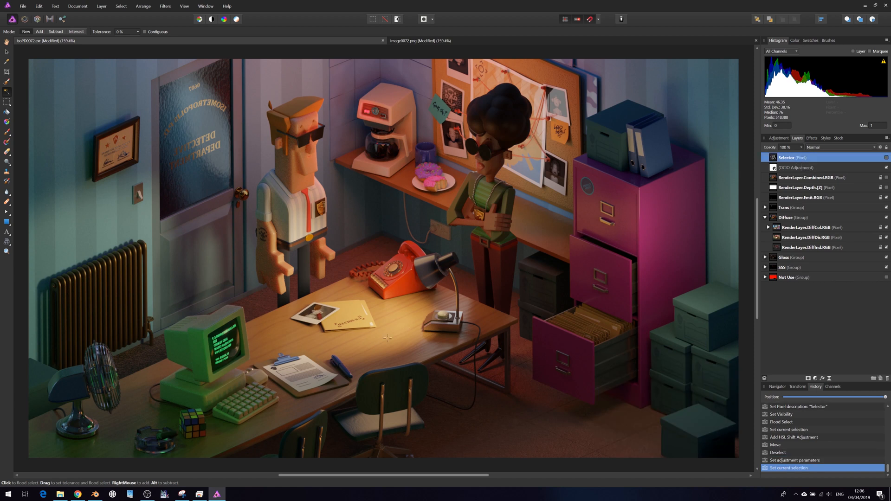
click(388, 338)
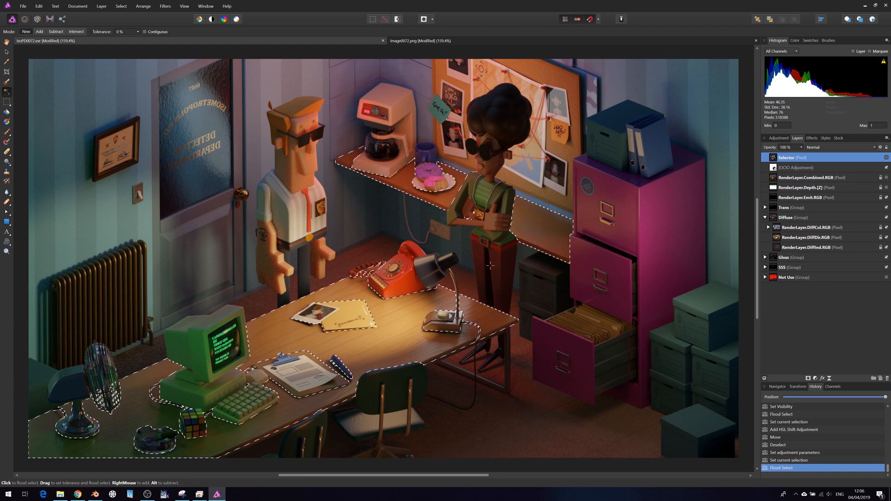
mouse_move(812, 247)
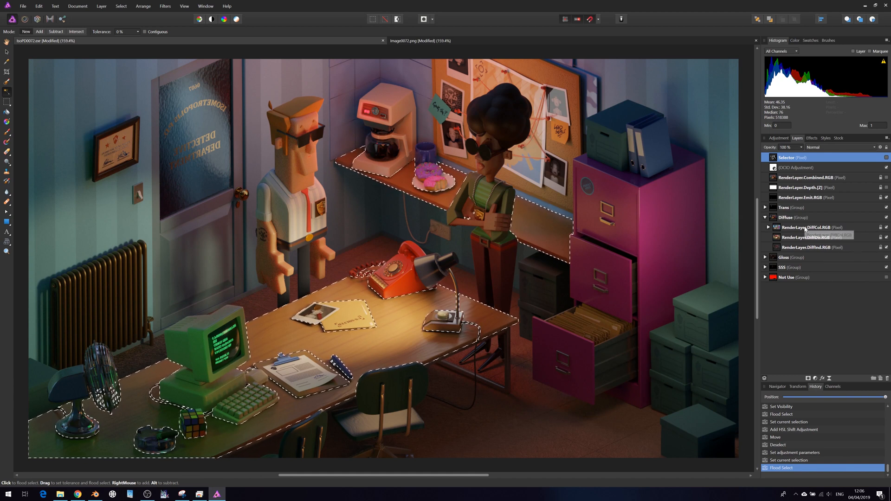
click(765, 217)
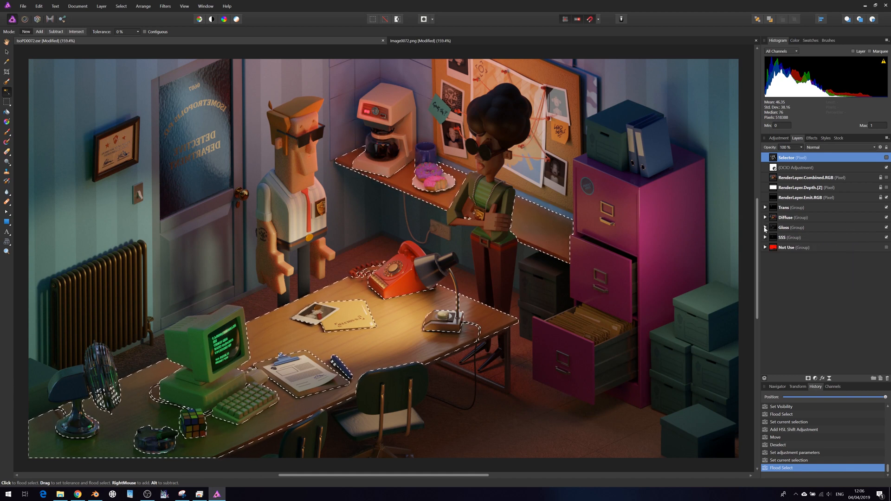
click(765, 228)
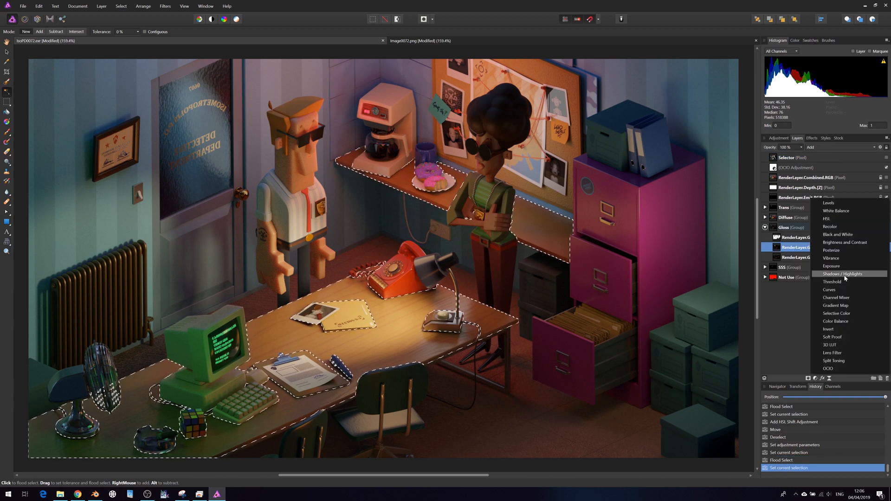
click(830, 266)
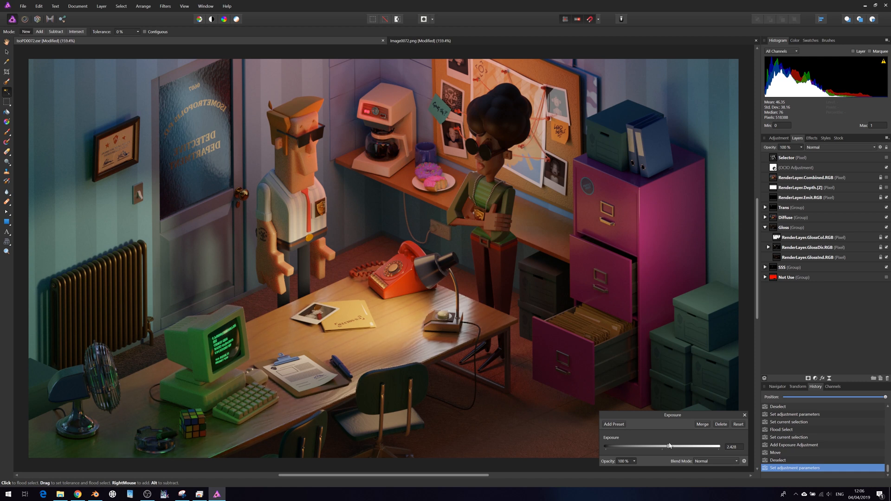
drag(685, 447, 668, 446)
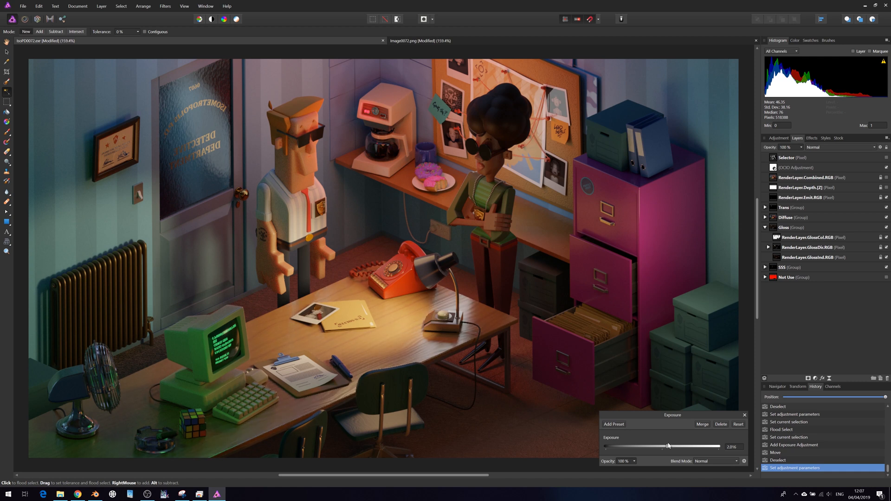
drag(683, 446, 667, 447)
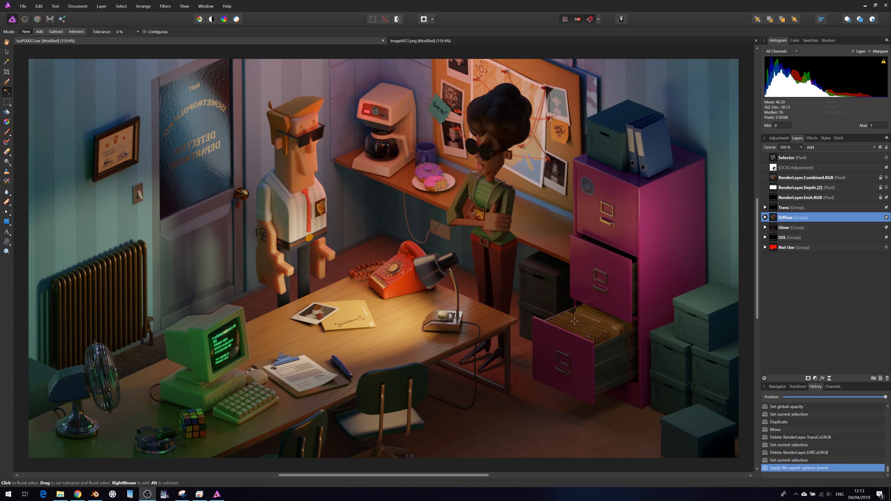
Step: Export the composite as a best-quality JPEG at 1920×1080
click(22, 5)
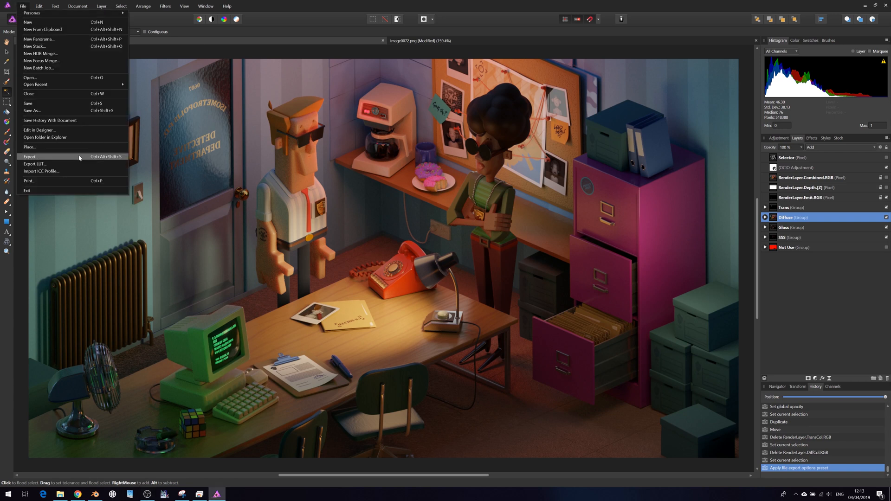
click(30, 156)
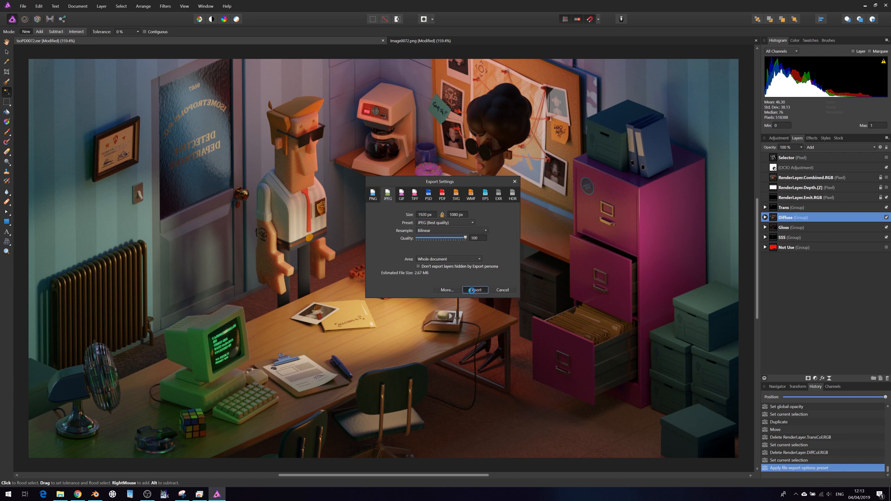
click(502, 289)
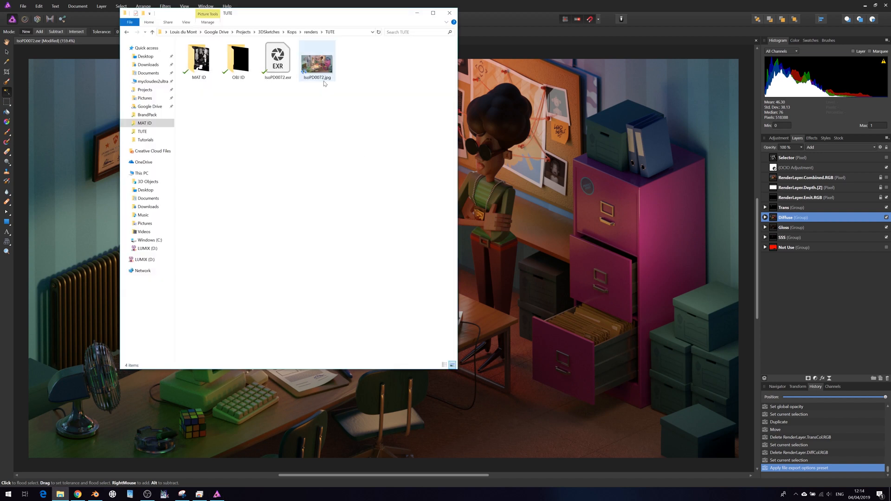
Step: View the exported JPEG in Windows Photos to check its washed-out look
double_click(317, 60)
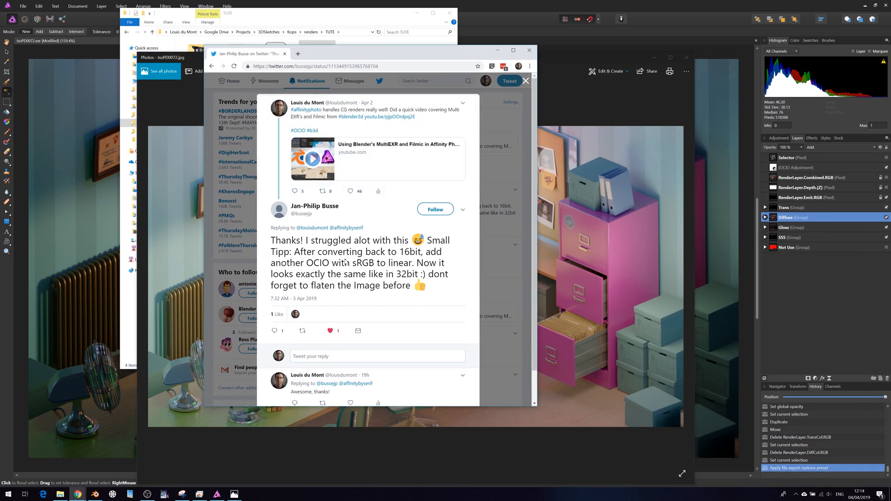
mouse_move(329, 199)
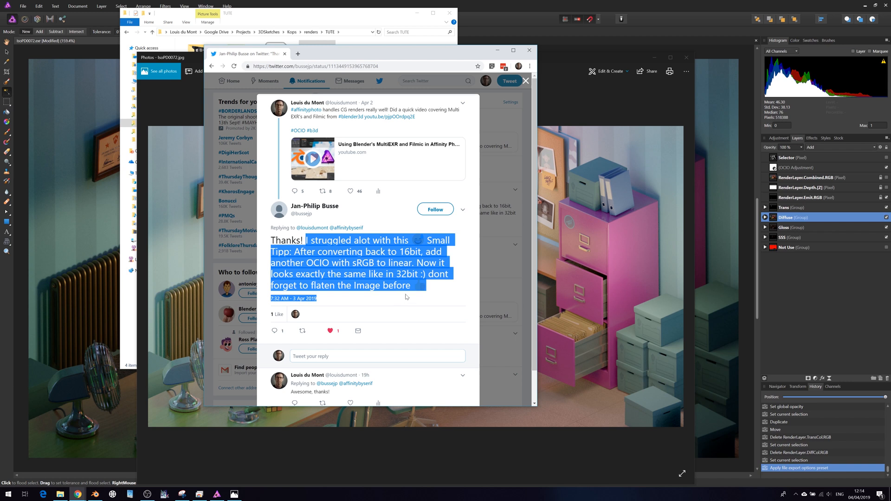
mouse_move(428, 279)
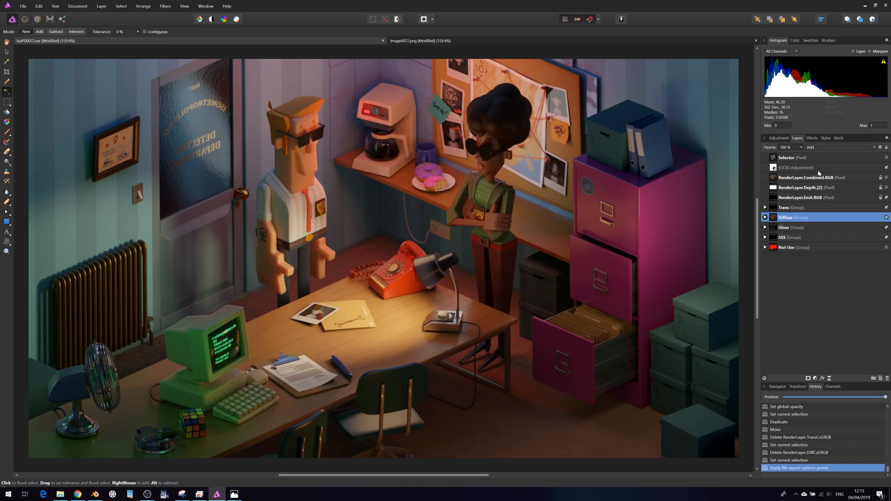
Step: Merge the visible layers and convert the document to RGB 16-bit
click(787, 158)
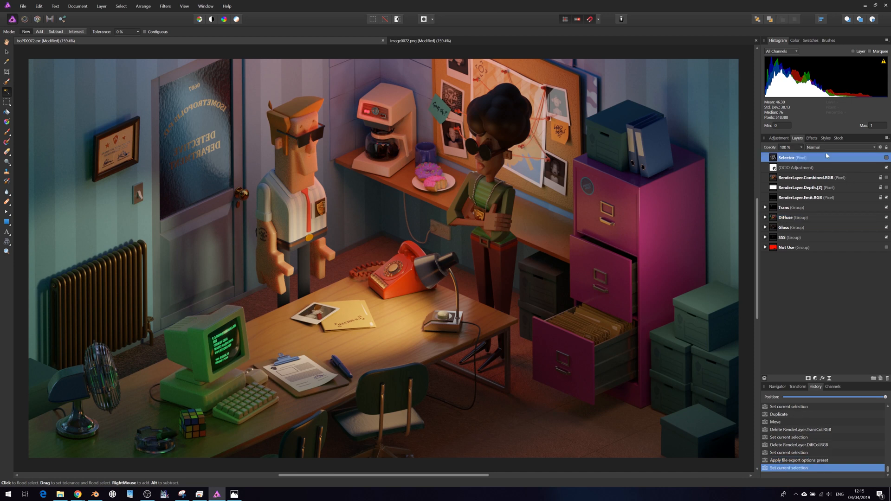
right_click(793, 158)
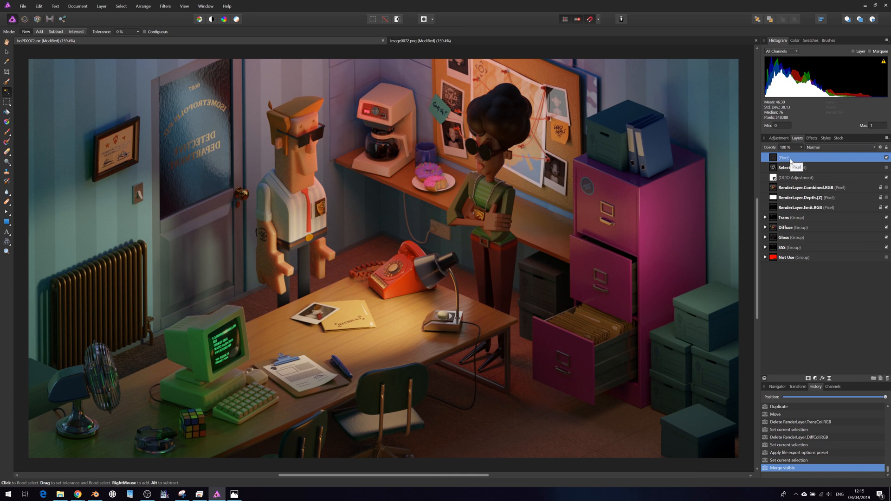
click(101, 6)
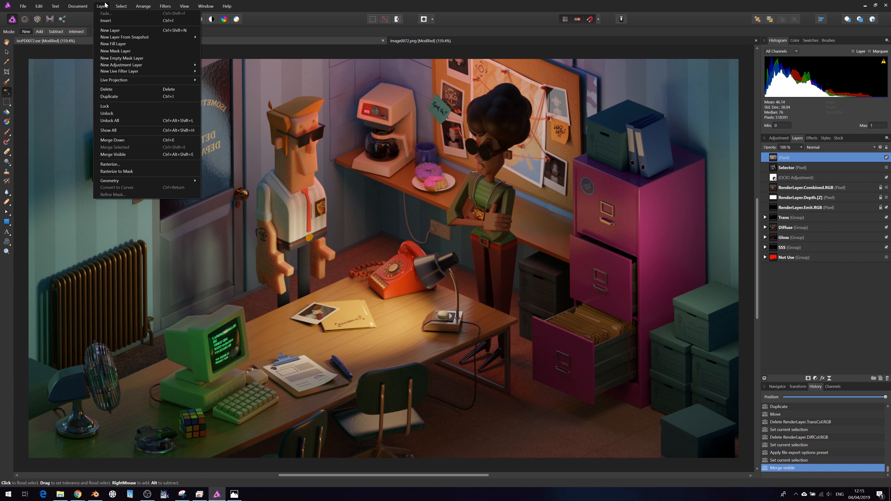
click(77, 6)
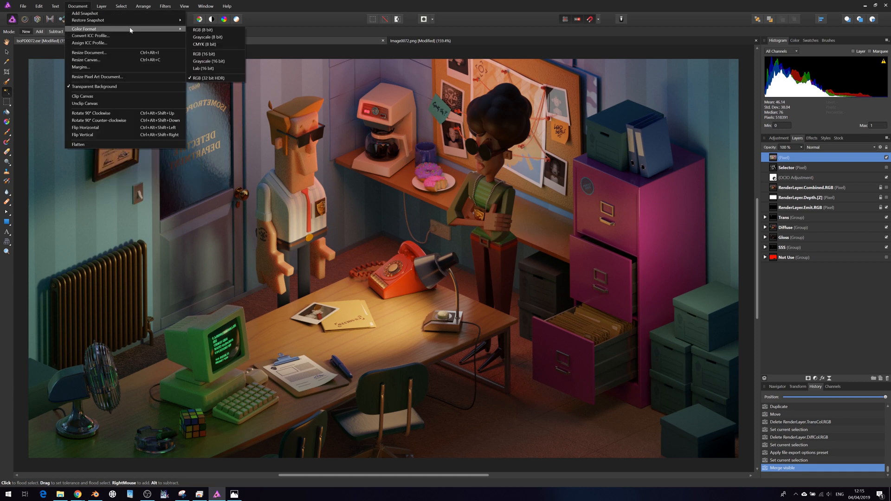
mouse_move(204, 53)
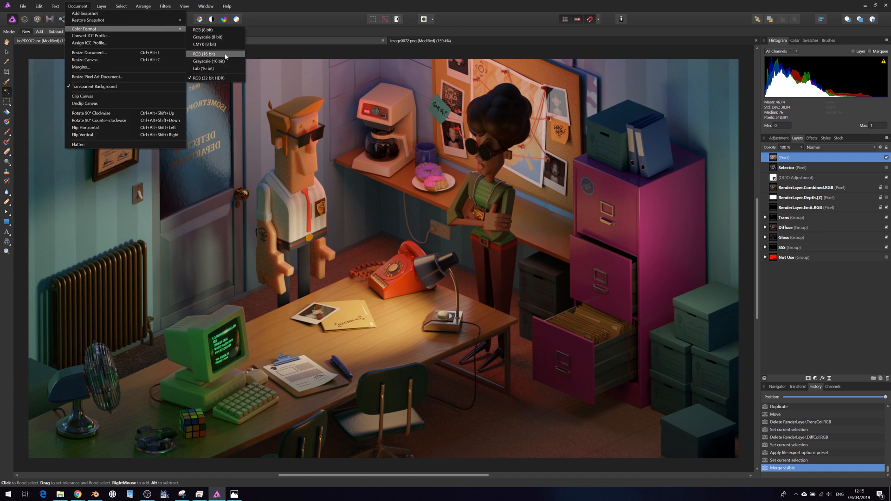
click(203, 54)
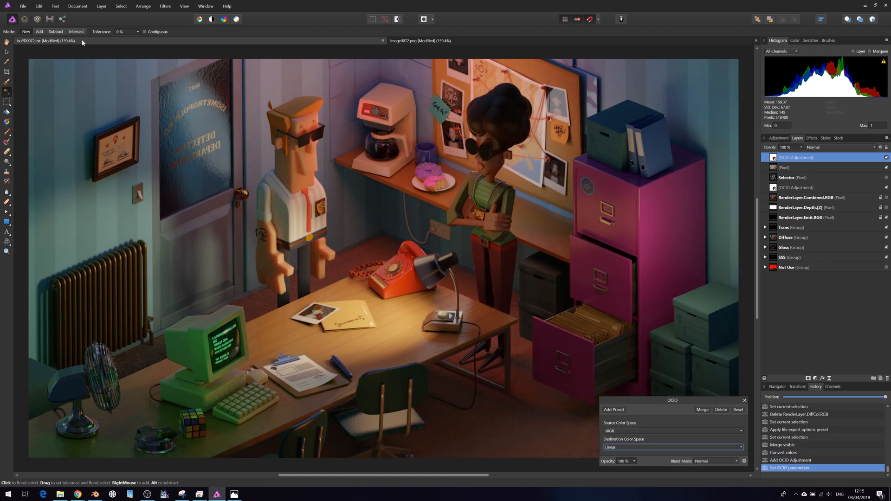
Step: Export the corrected render as a best-quality JPEG saved into the TUTE renders folder
click(23, 7)
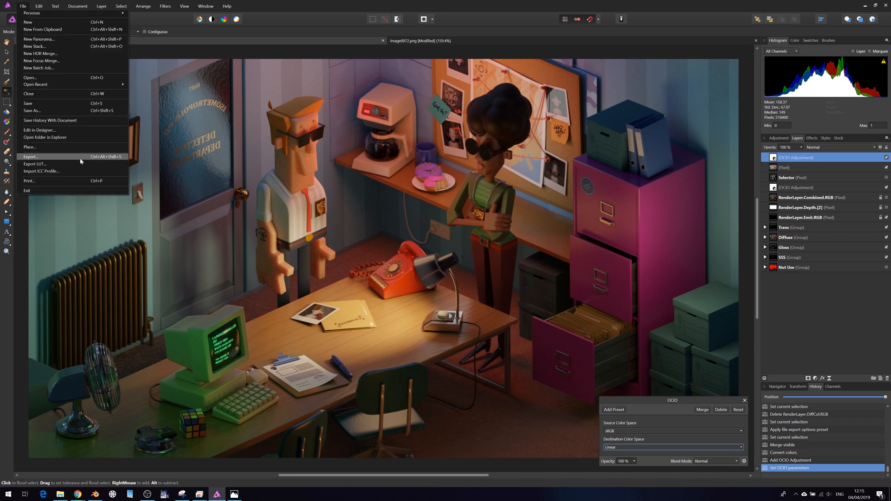
click(30, 156)
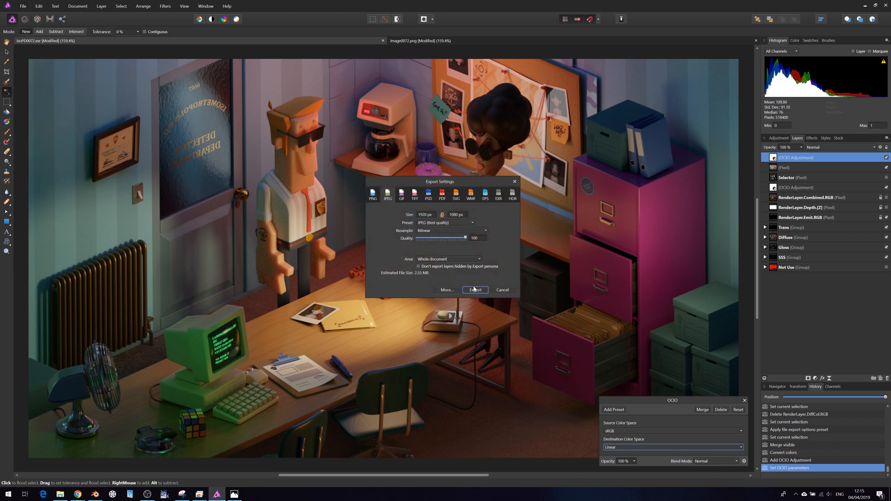
click(475, 290)
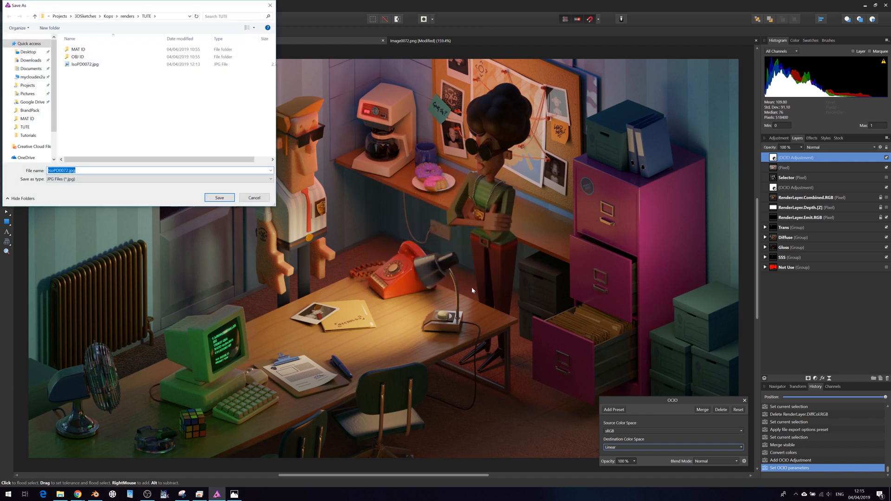
click(219, 197)
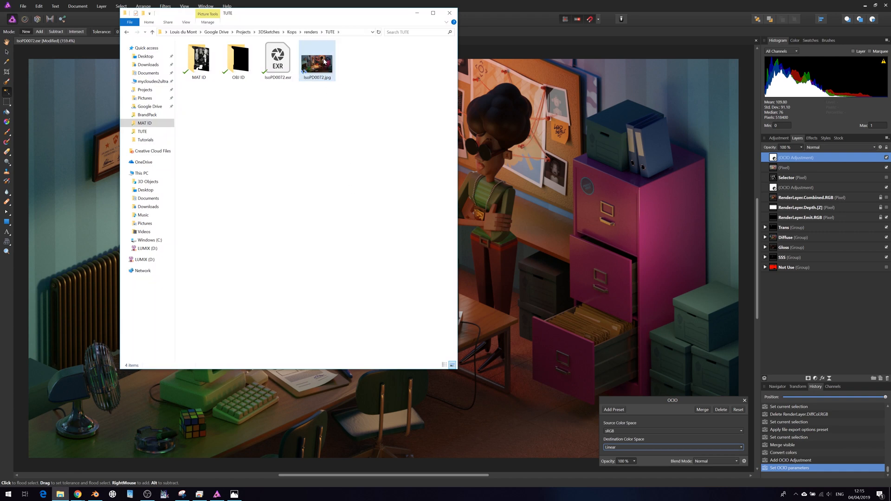
Step: Open the newly exported JPEG from the TUTE folder to check the result
double_click(317, 58)
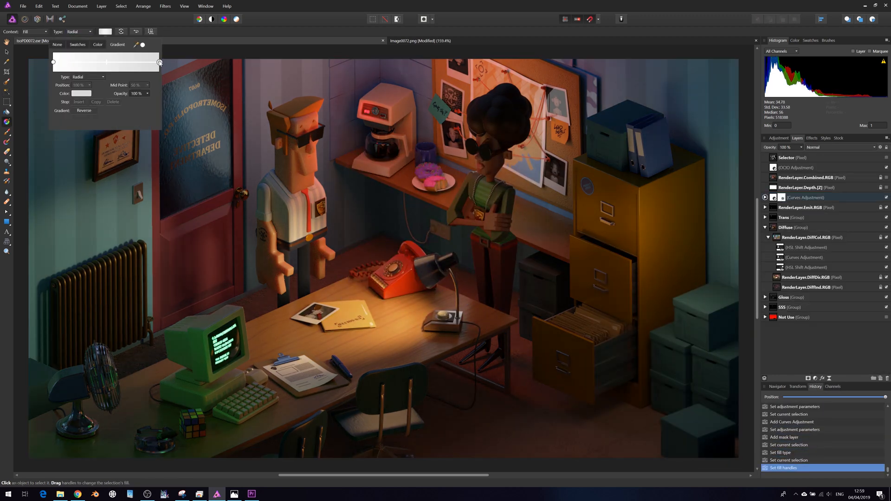
Step: Drag a radial gradient on the Curves mask outward from the red telephone
drag(387, 273, 498, 236)
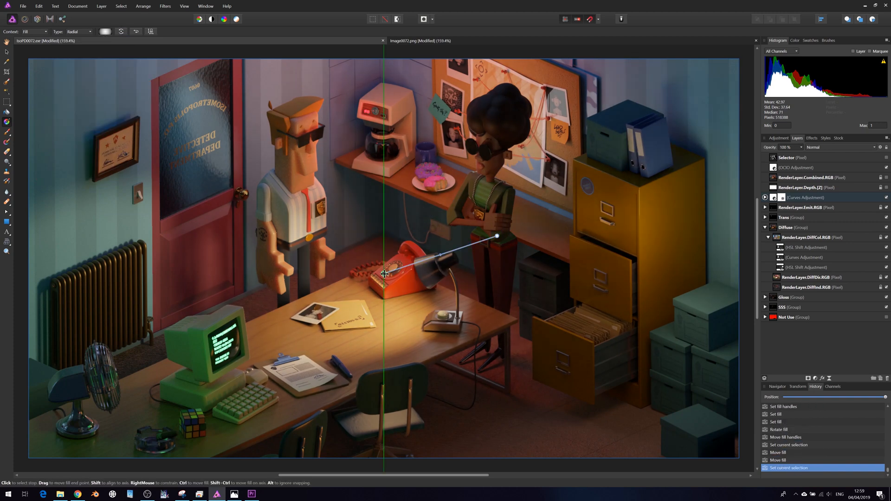